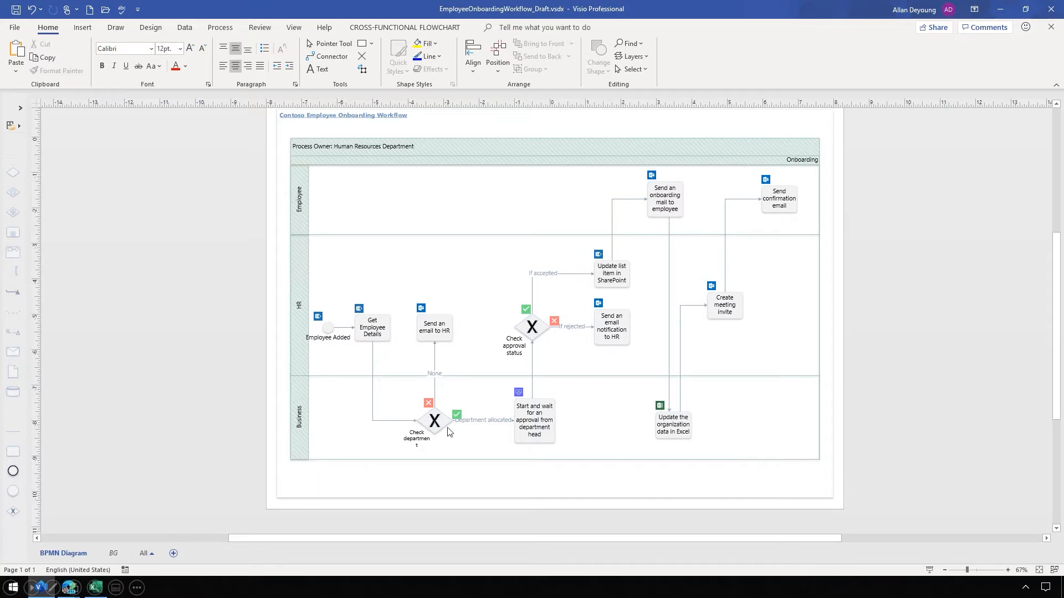
pyautogui.moveTo(418, 483)
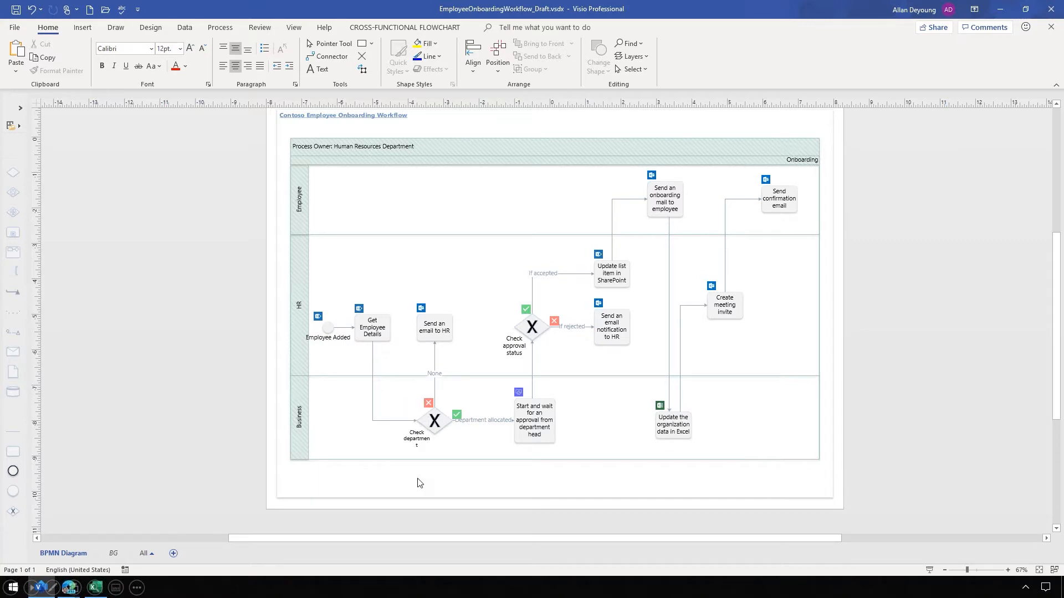
pyautogui.moveTo(11, 403)
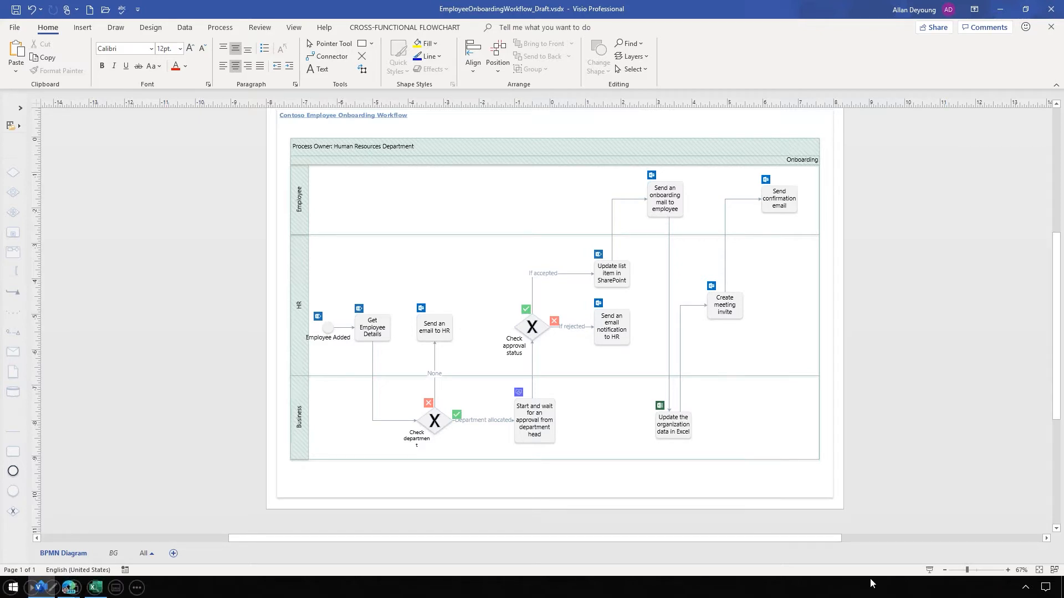
pyautogui.moveTo(519, 439)
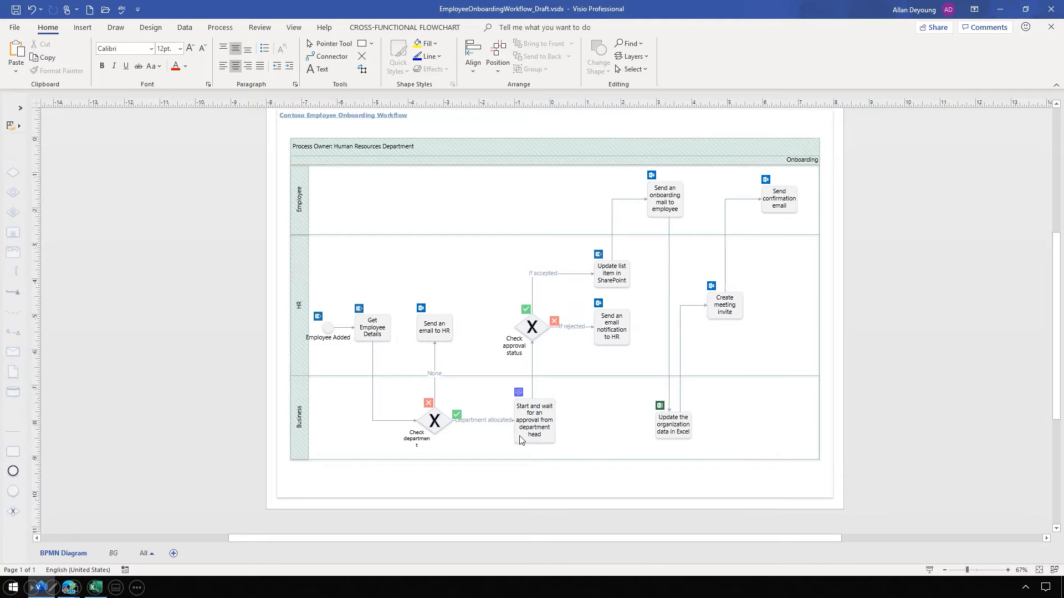
pyautogui.moveTo(496, 451)
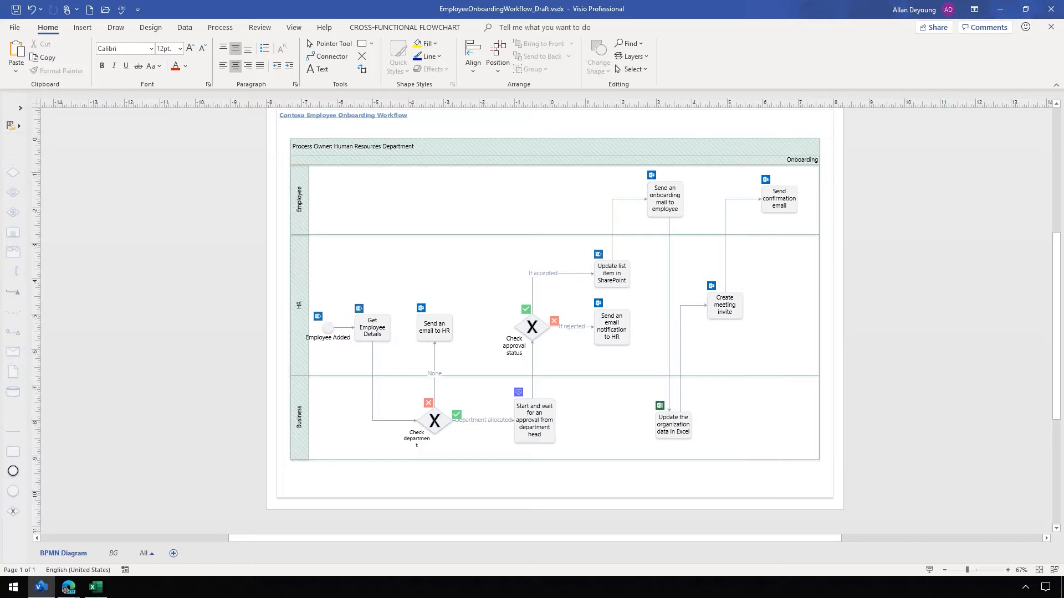
pyautogui.moveTo(852, 354)
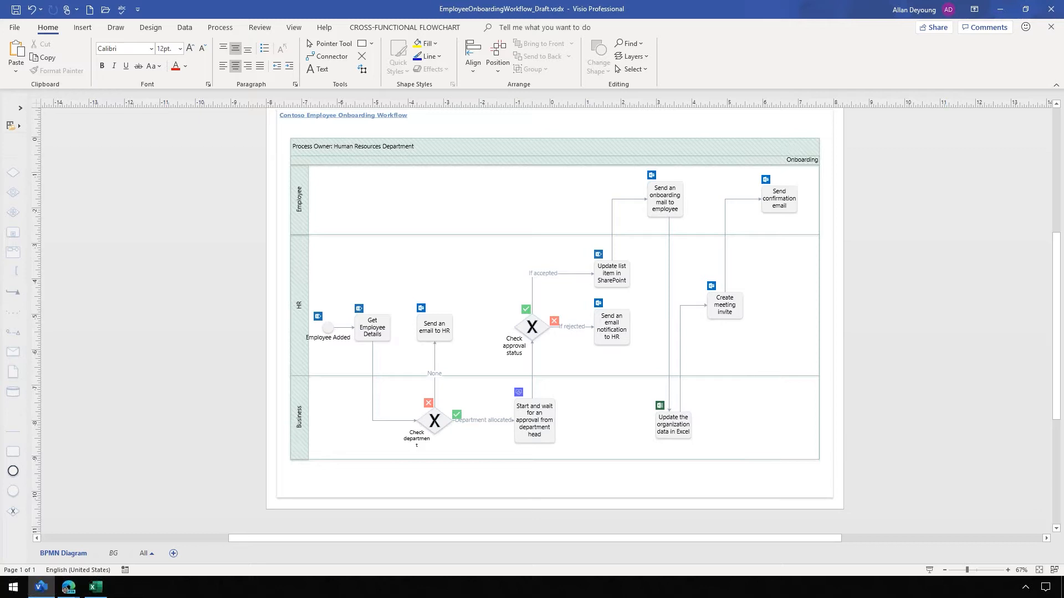
pyautogui.moveTo(124, 485)
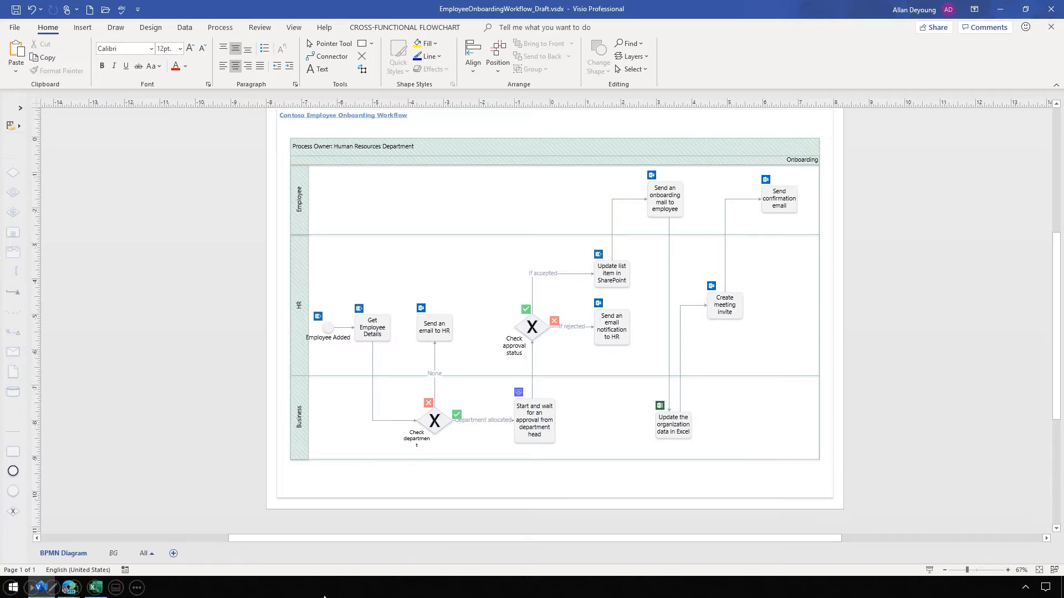
# Step: Switch to Excel to view HROrgChartData.xlsx with the SharePointHR table and org chart
pyautogui.click(94, 588)
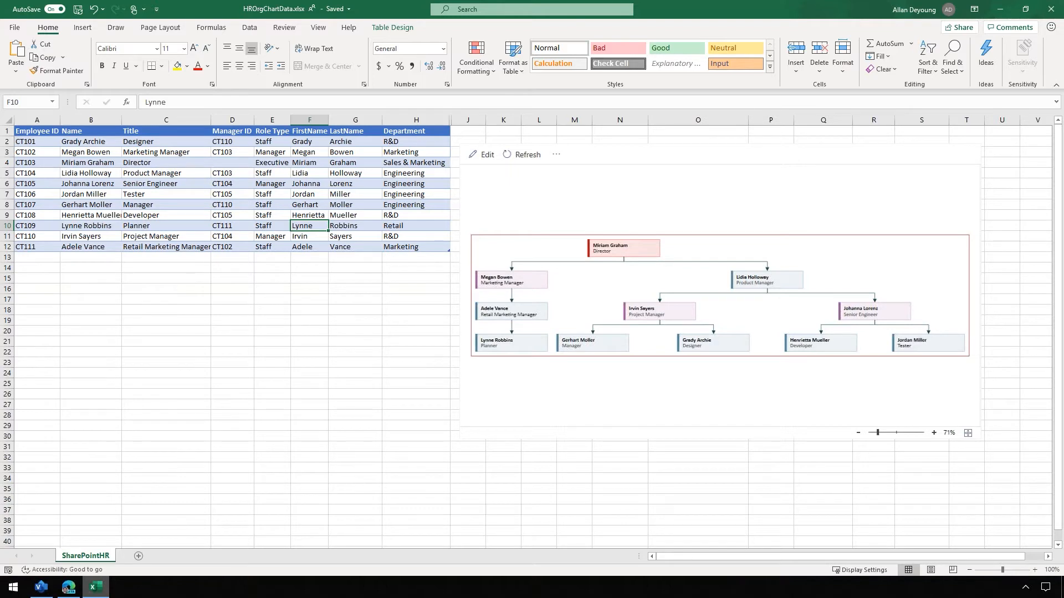
pyautogui.moveTo(181, 201)
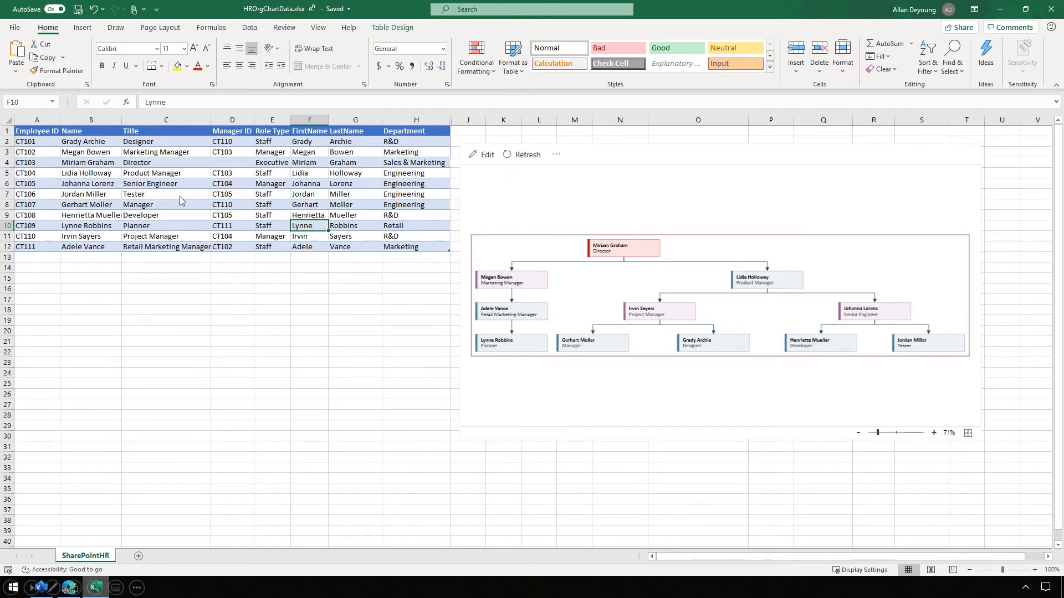
pyautogui.moveTo(746, 360)
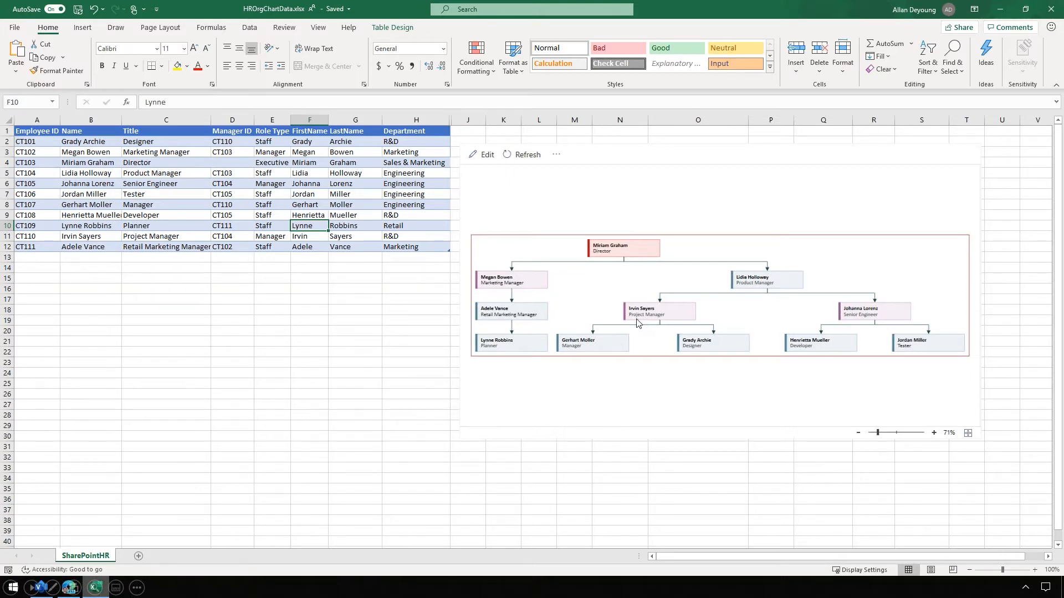
pyautogui.moveTo(665, 294)
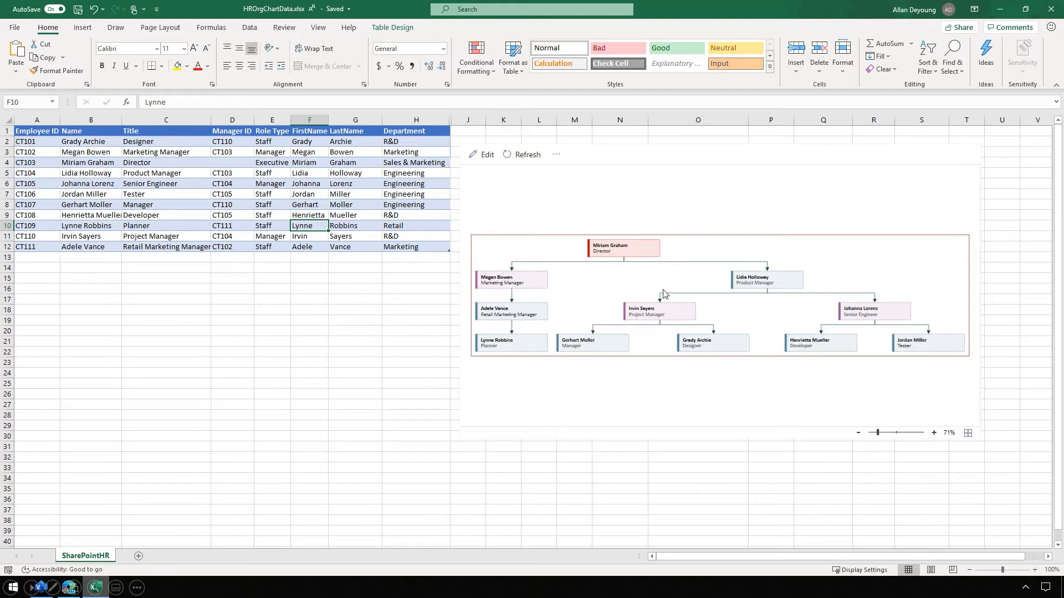
pyautogui.moveTo(623, 366)
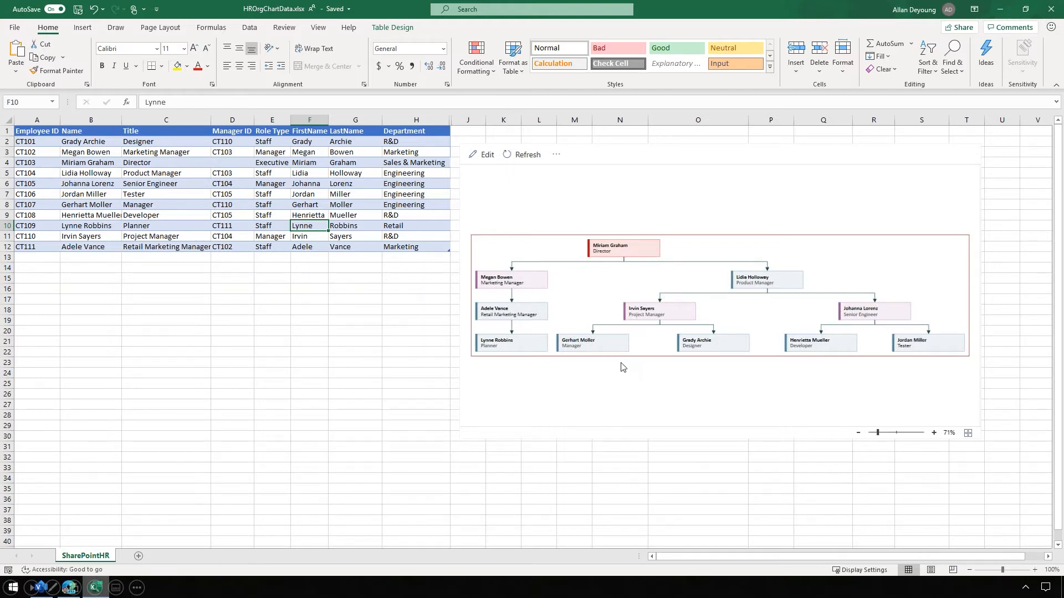
pyautogui.moveTo(531, 388)
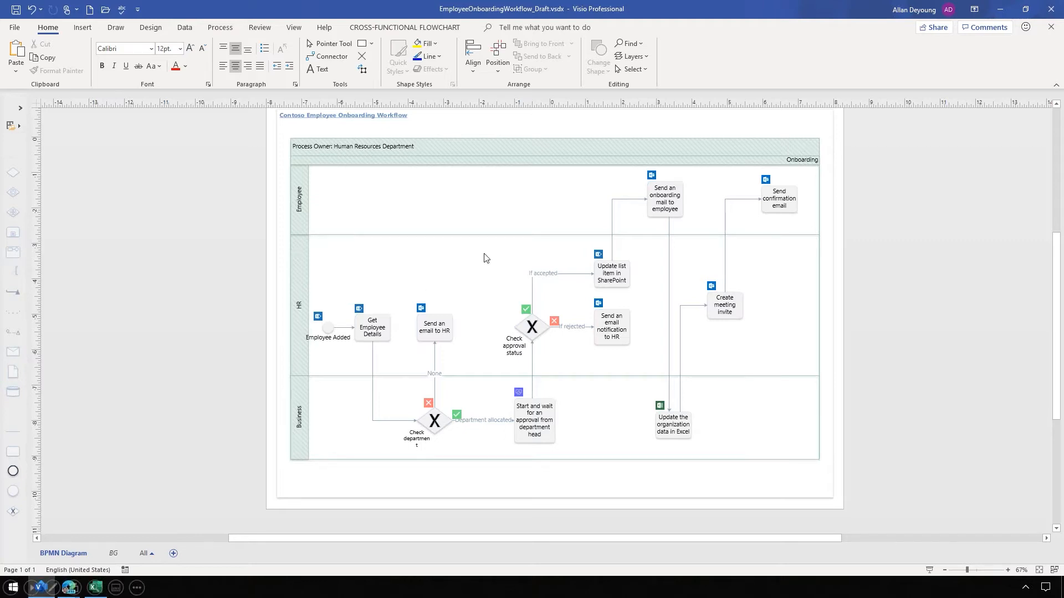
pyautogui.moveTo(548, 224)
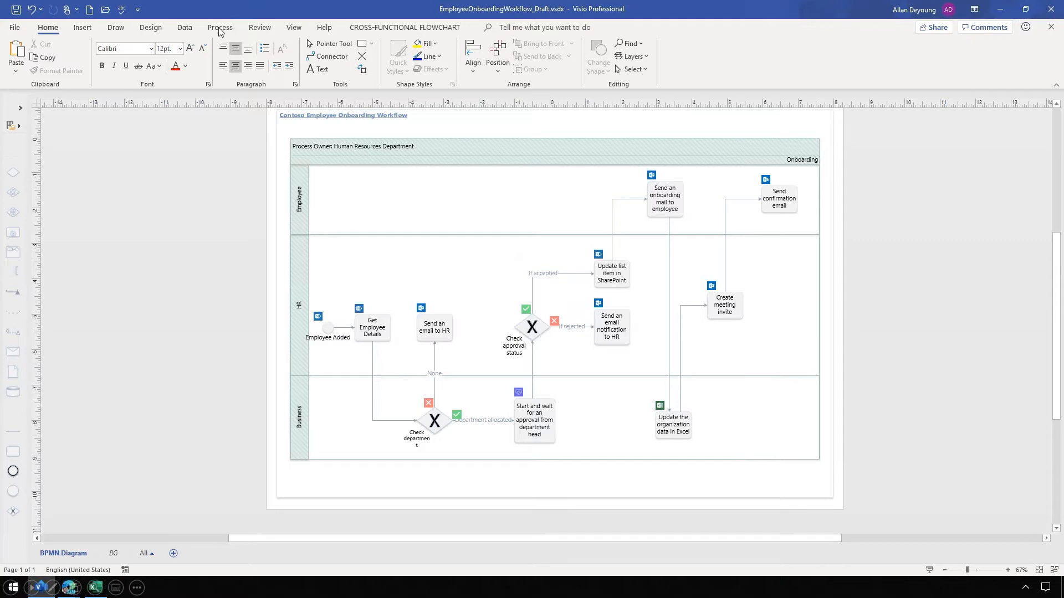
# Step: Return to the Visio onboarding diagram and show the Process ribbon tab
pyautogui.click(220, 28)
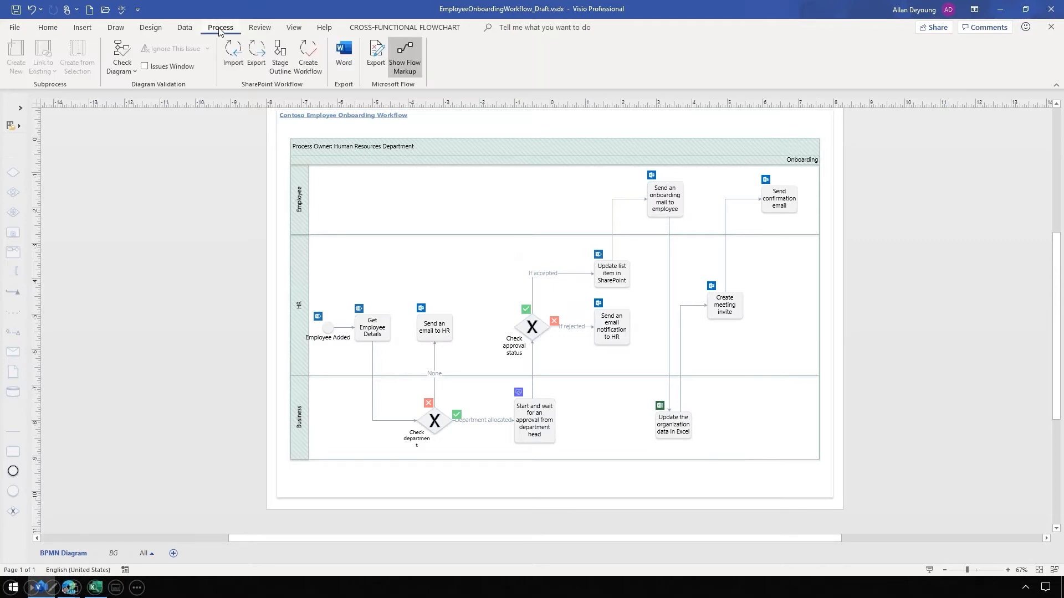
pyautogui.moveTo(259, 275)
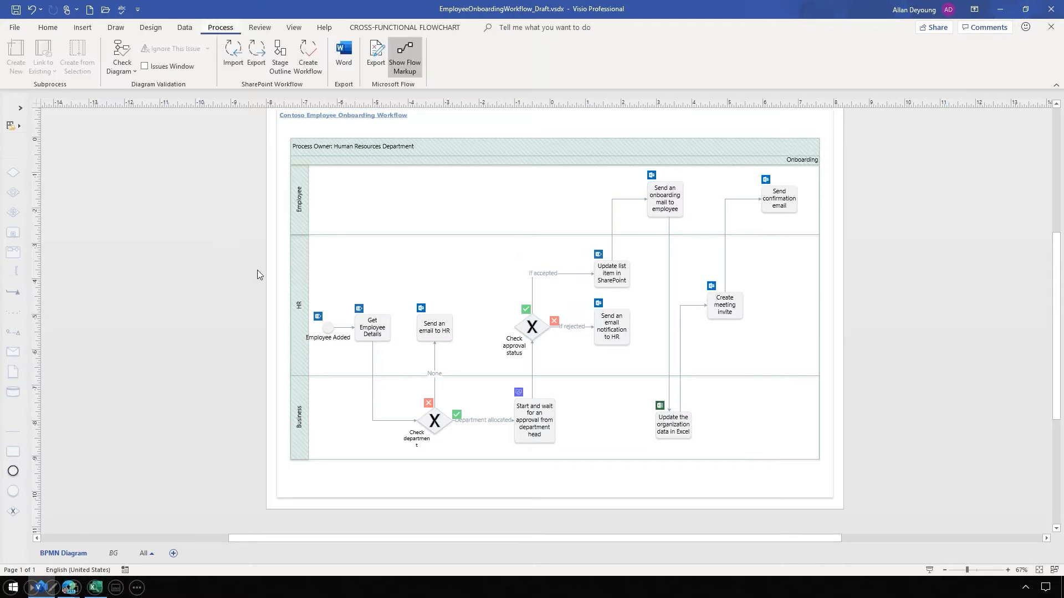
pyautogui.moveTo(716, 121)
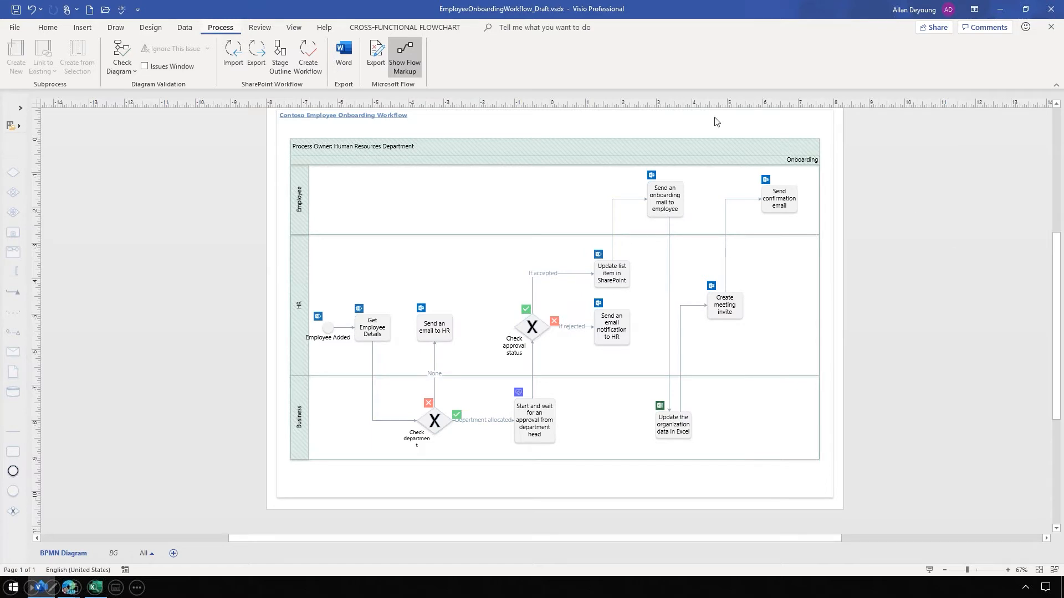
# Step: Open the Microsoft Flow Export pane from the Process tab
pyautogui.click(375, 57)
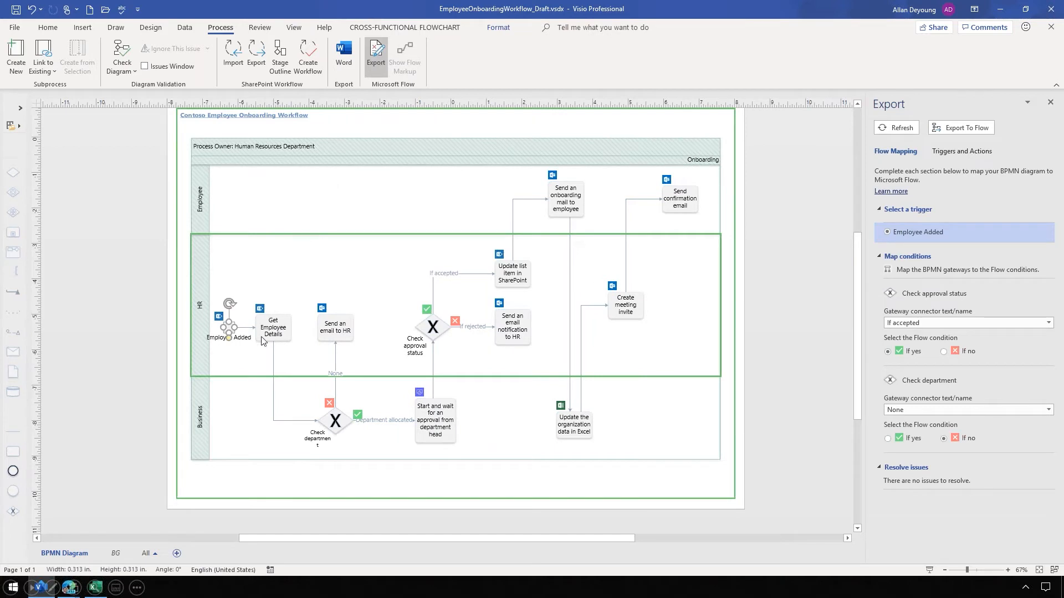
pyautogui.moveTo(260, 349)
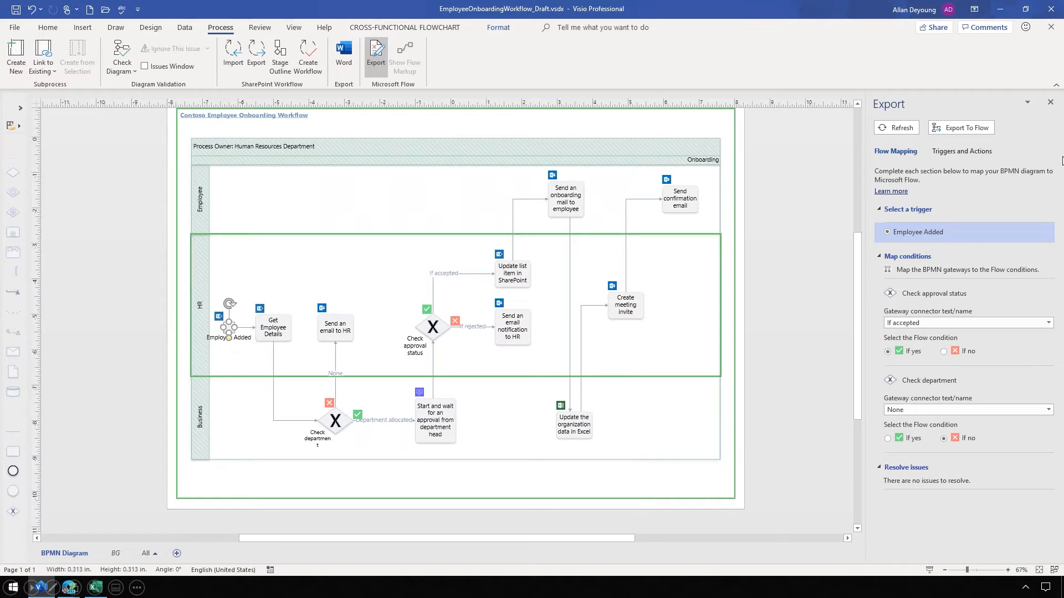
# Step: Pick the SharePoint 'When an item is created' trigger in Triggers and Actions
pyautogui.click(961, 151)
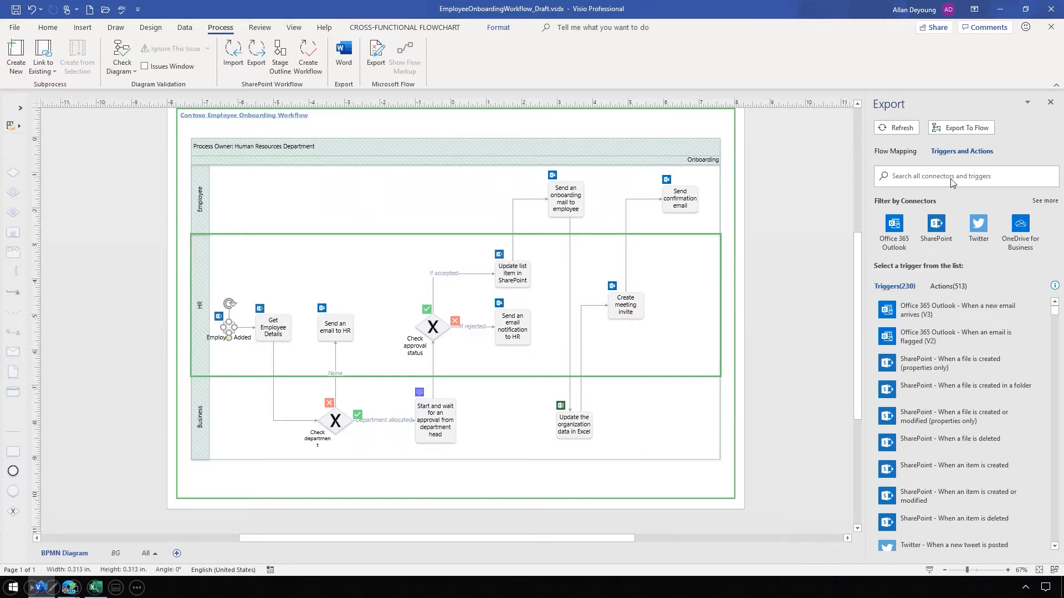
pyautogui.moveTo(1059, 514)
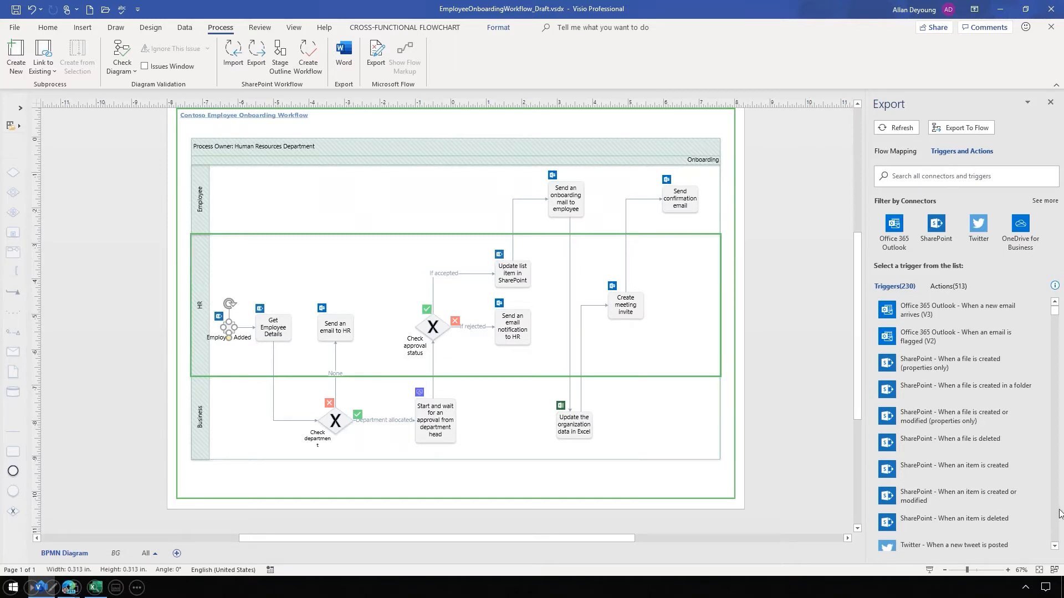
pyautogui.scroll(-3)
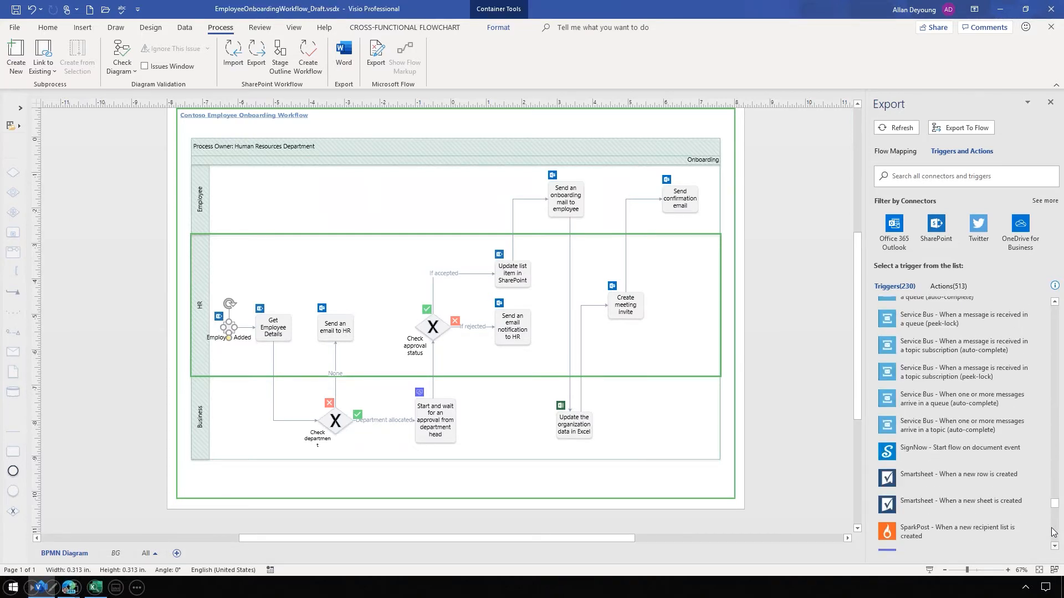
pyautogui.scroll(-3)
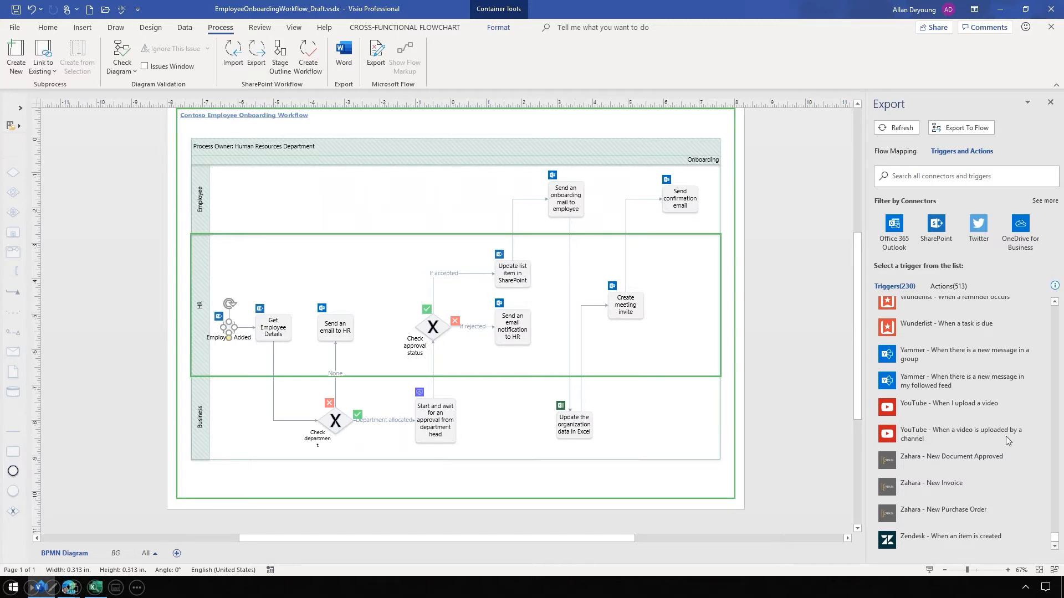
pyautogui.moveTo(930, 236)
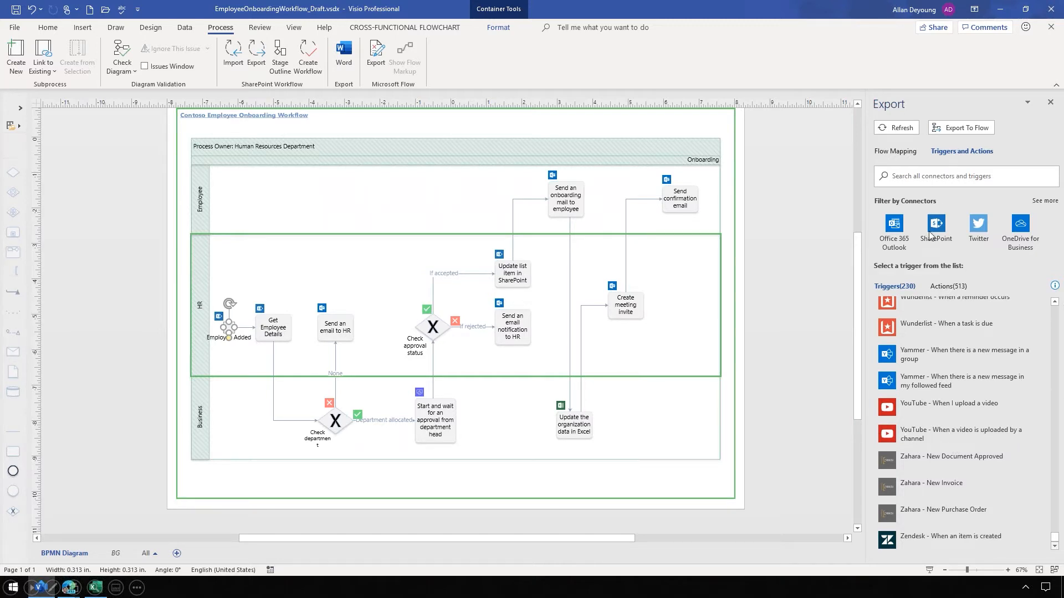
pyautogui.moveTo(936, 226)
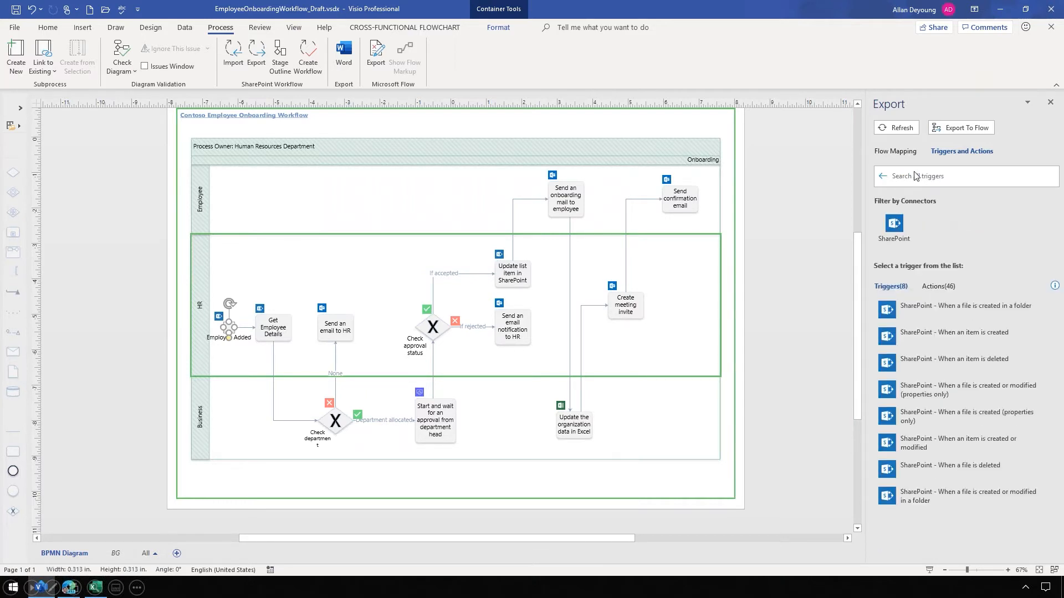
pyautogui.write('When an item is created')
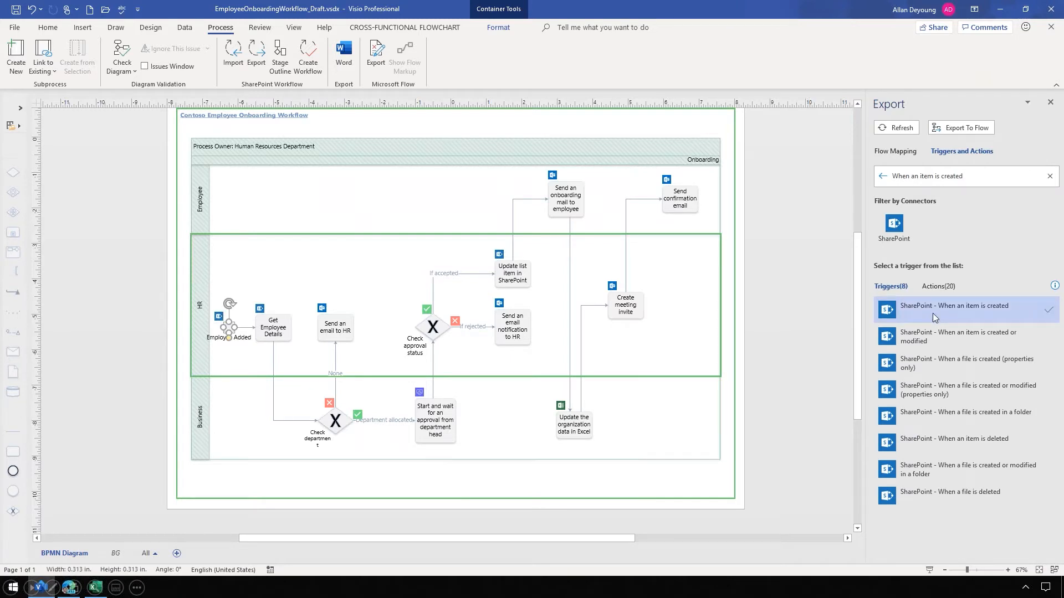
pyautogui.moveTo(950, 135)
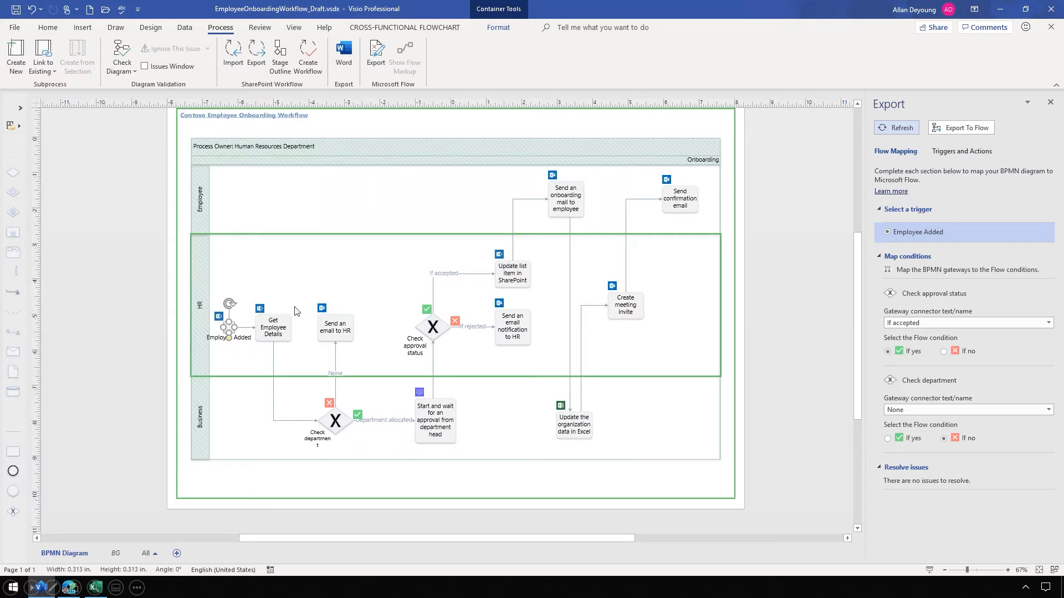
pyautogui.moveTo(291, 315)
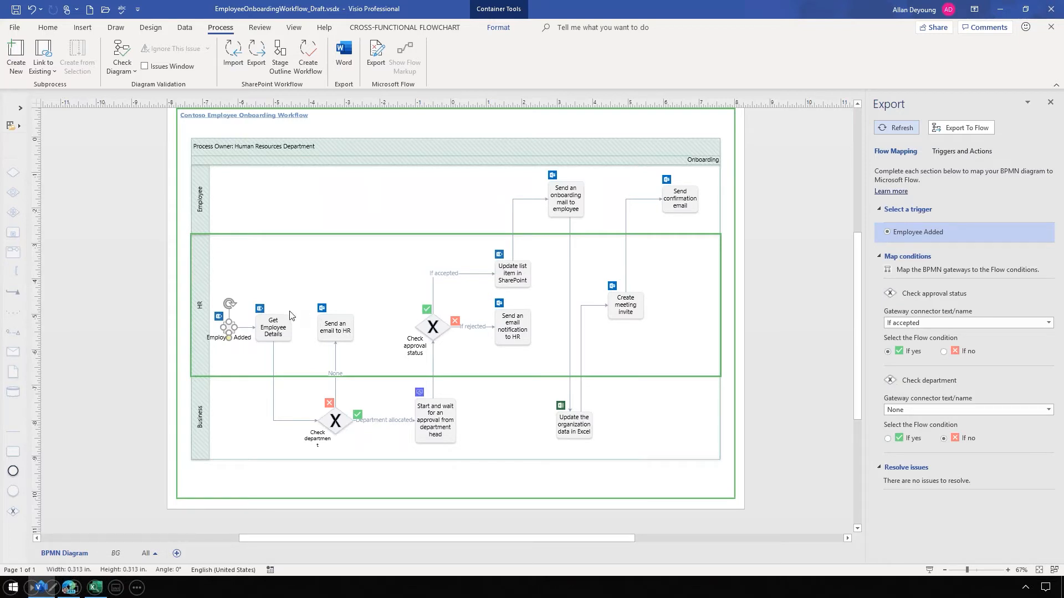
pyautogui.moveTo(294, 302)
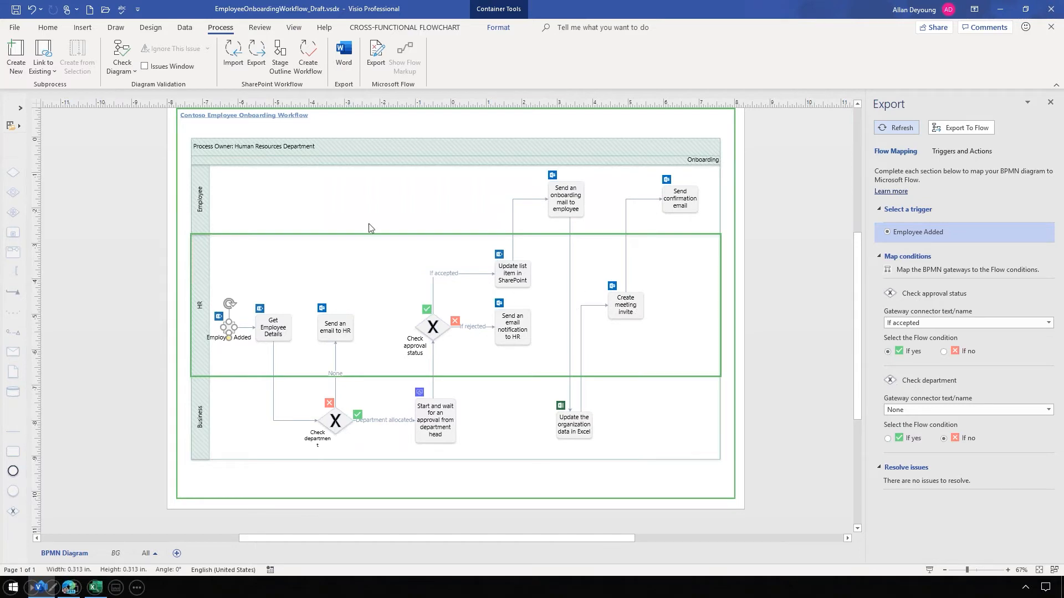
pyautogui.moveTo(488, 312)
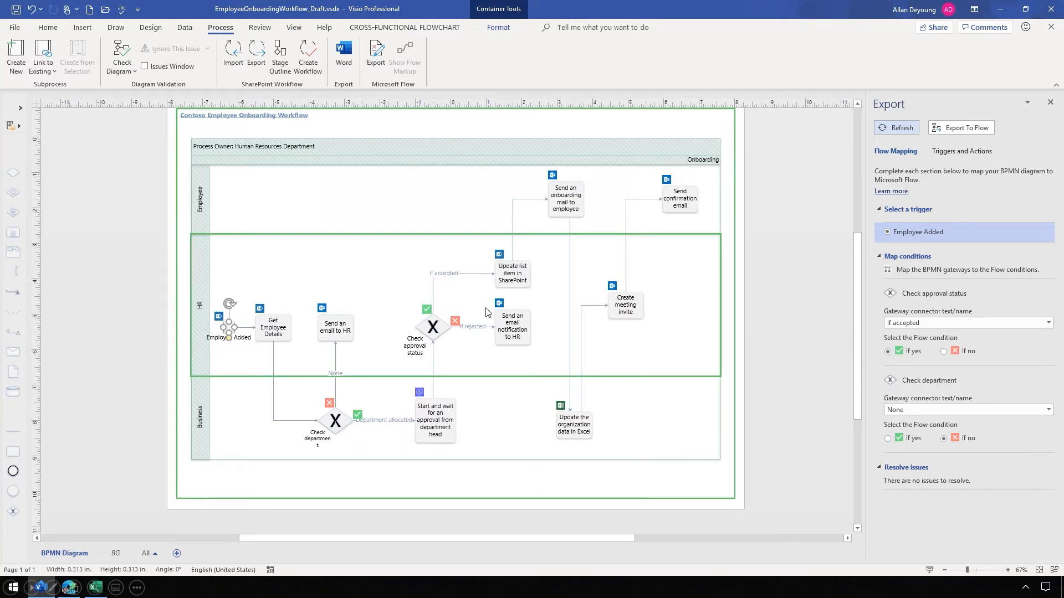
pyautogui.moveTo(213, 387)
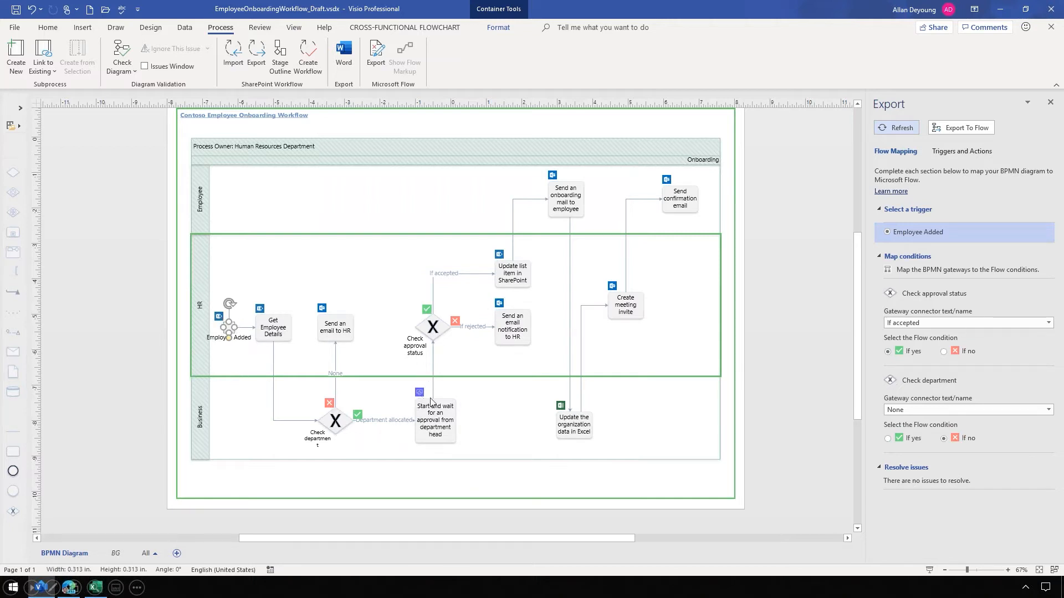
pyautogui.moveTo(460, 377)
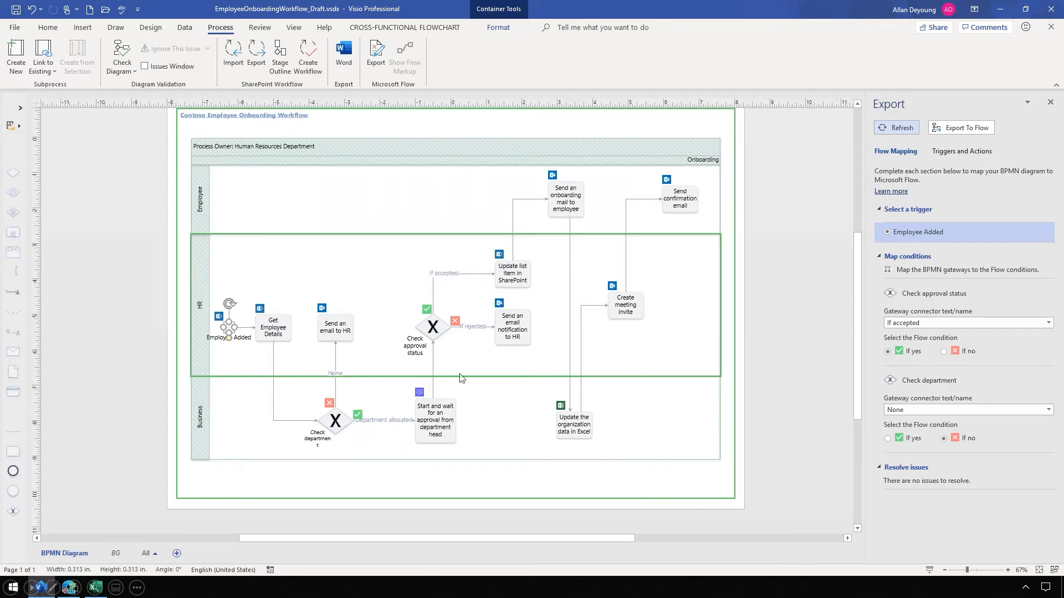
pyautogui.moveTo(965, 133)
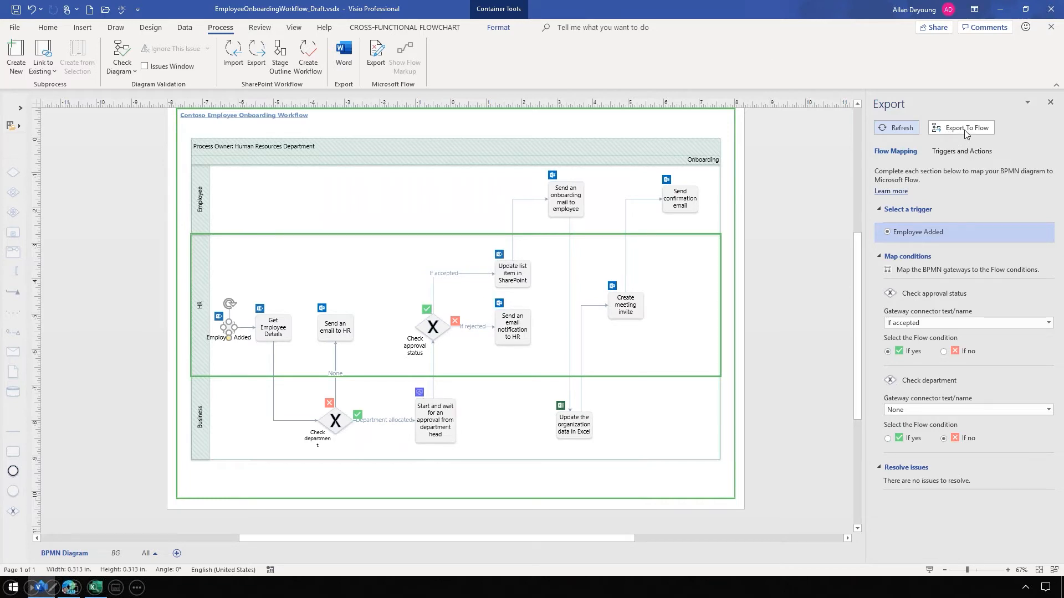
# Step: Export the diagram to Flow, creating the flow EmployeeOnboardingWorkflow_Draft
pyautogui.click(961, 128)
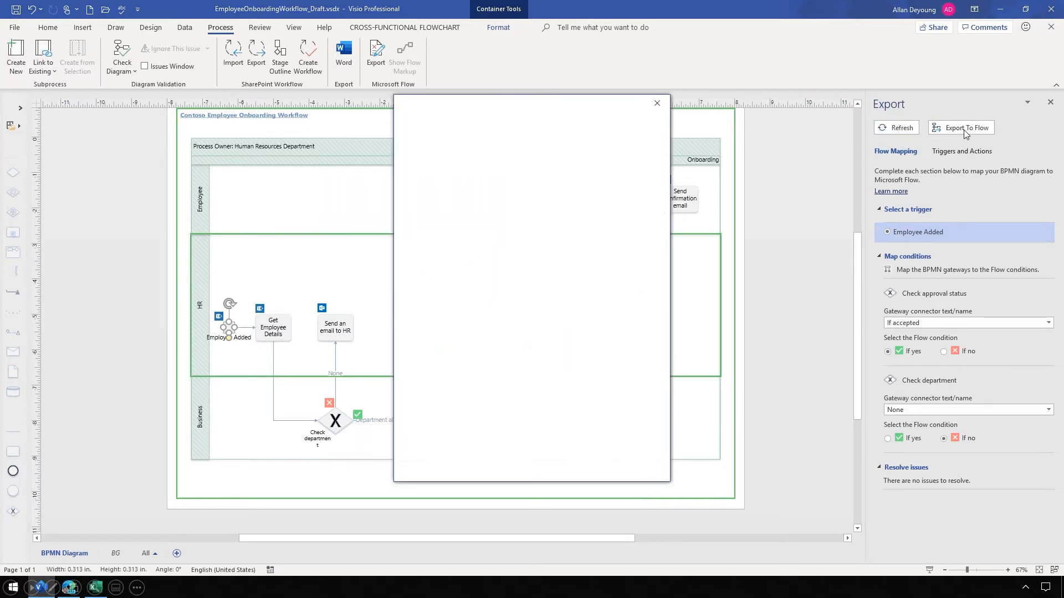
pyautogui.click(964, 131)
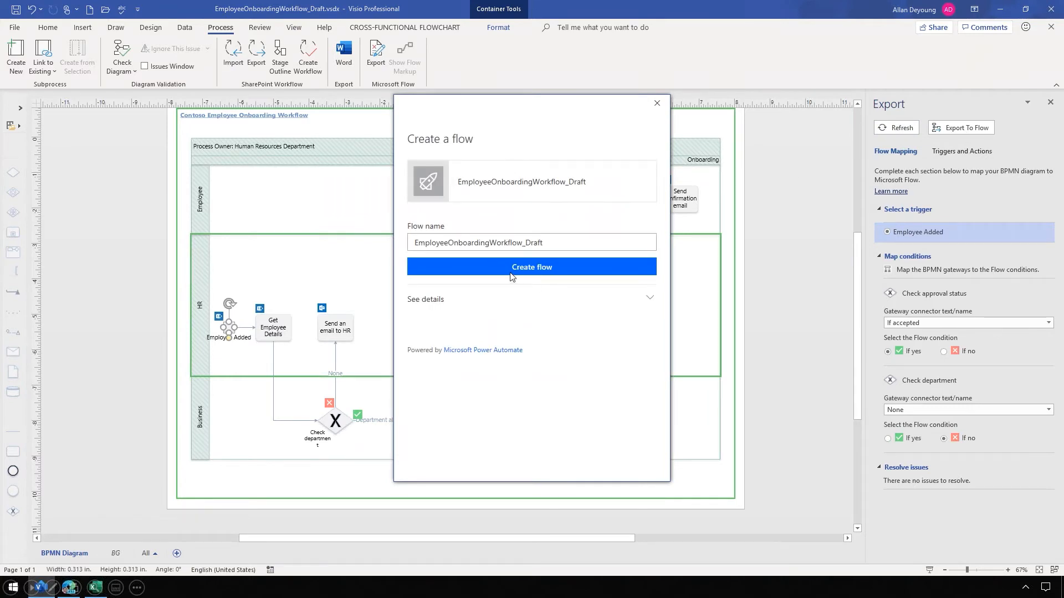
pyautogui.click(531, 266)
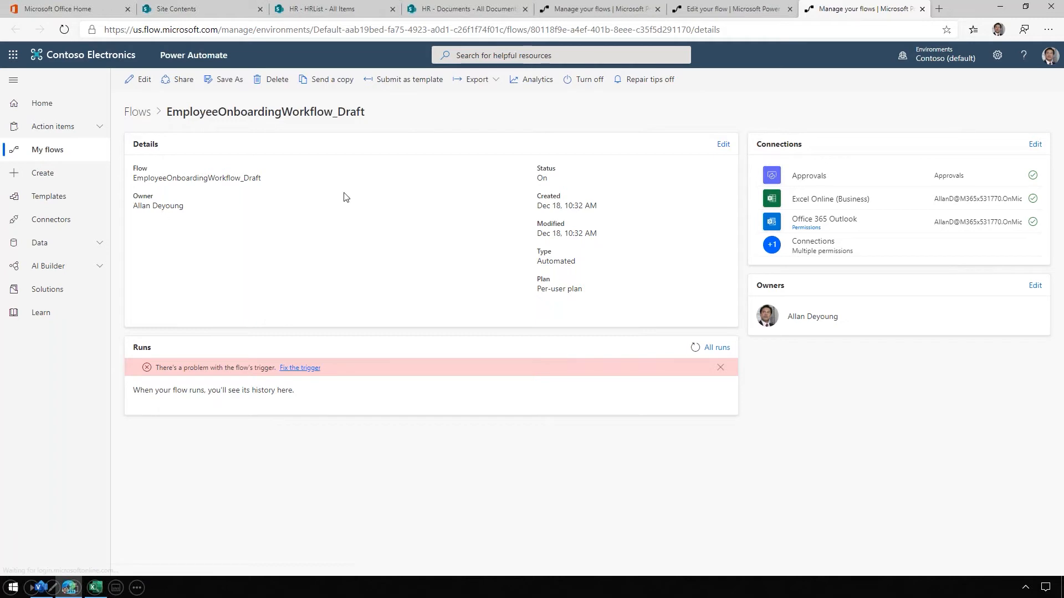
pyautogui.moveTo(212, 396)
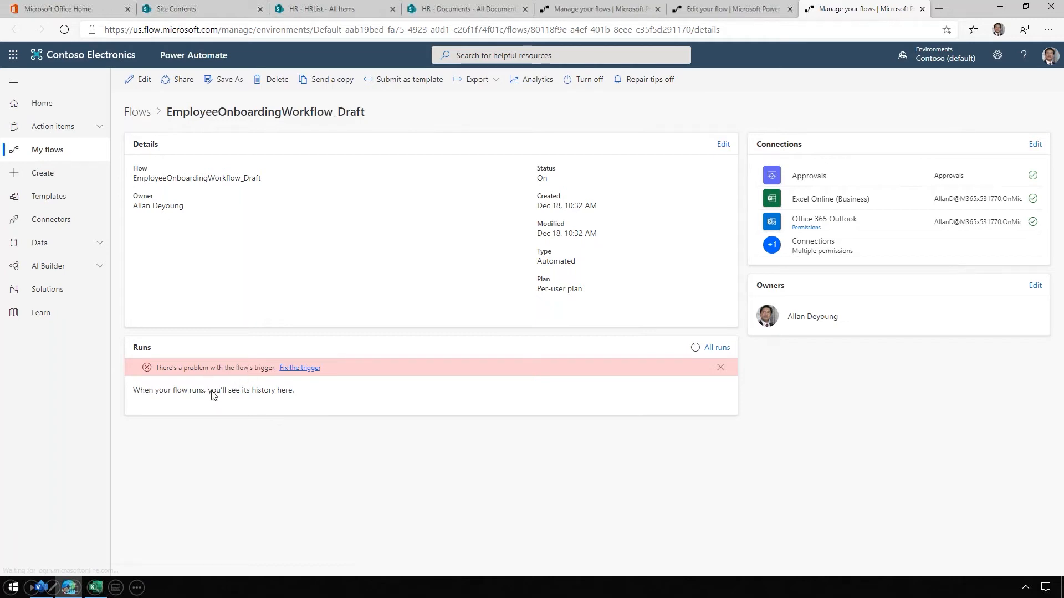
pyautogui.moveTo(25, 124)
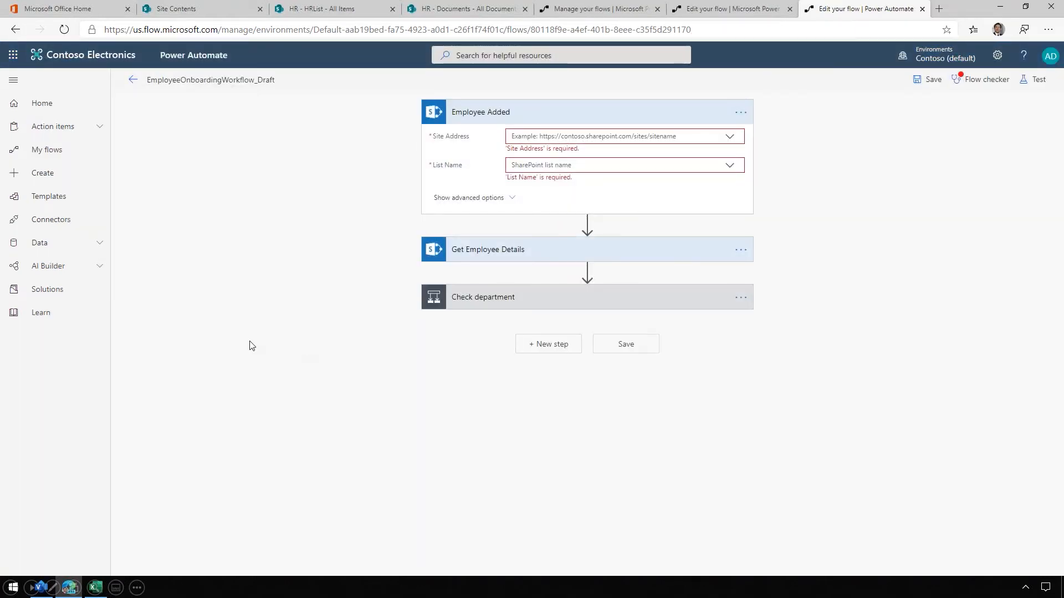
pyautogui.moveTo(257, 310)
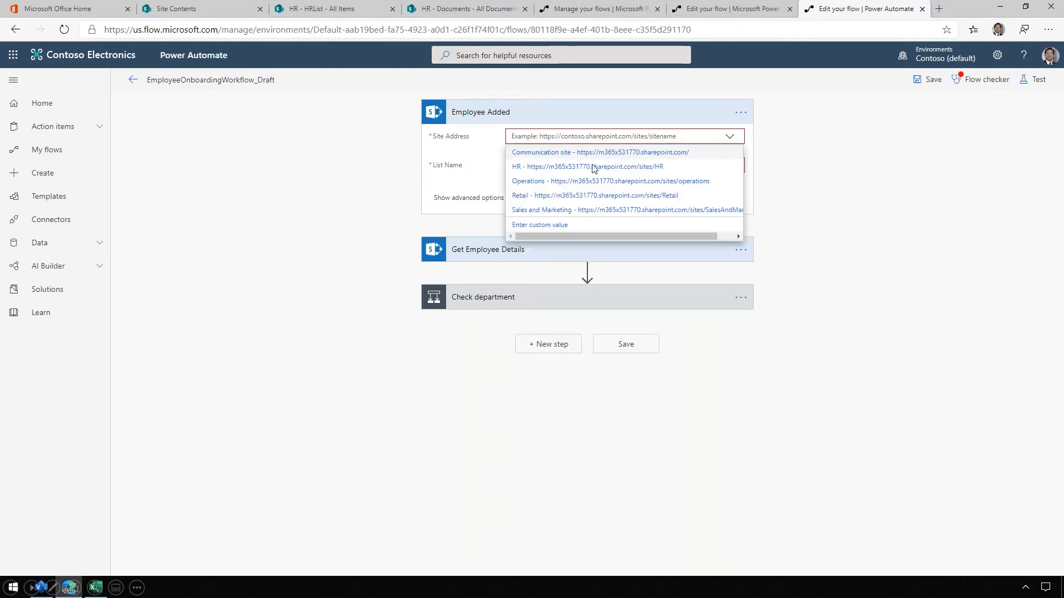
# Step: Set the Employee Added trigger's site address to HR and list name to HRList
pyautogui.click(590, 166)
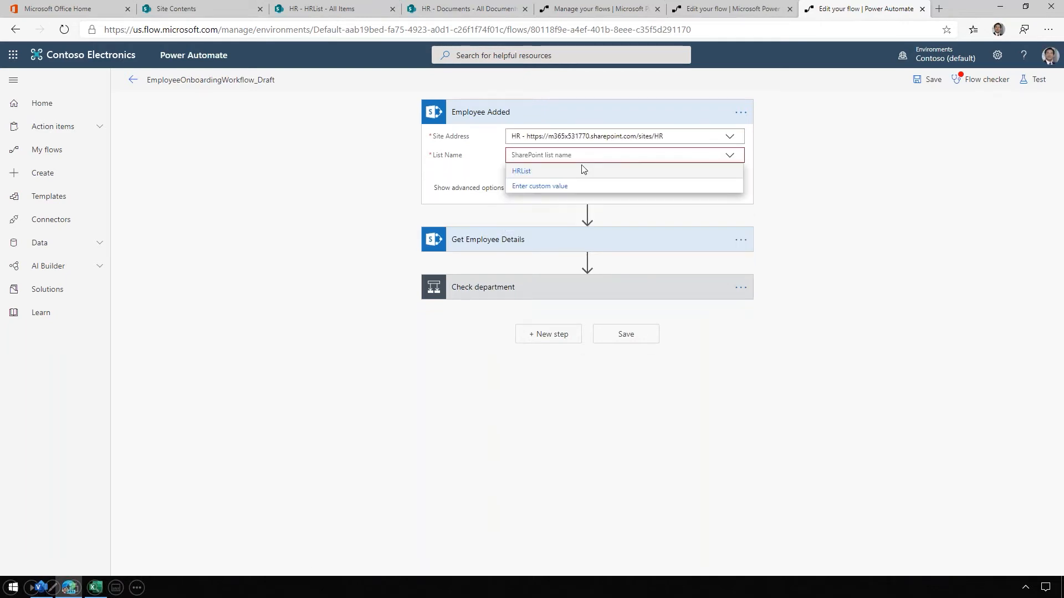
pyautogui.click(521, 170)
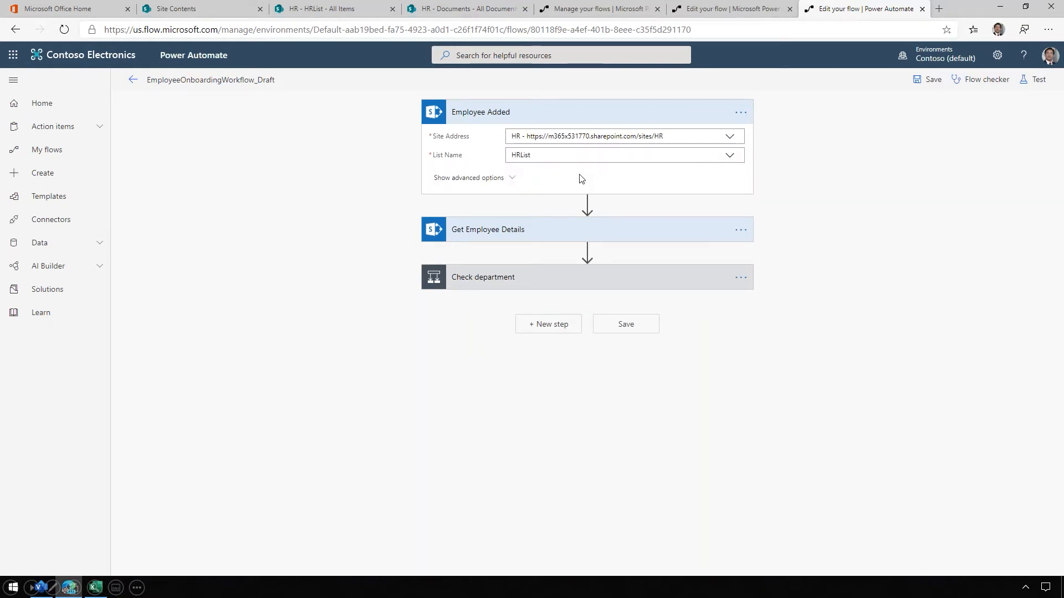
pyautogui.moveTo(486, 280)
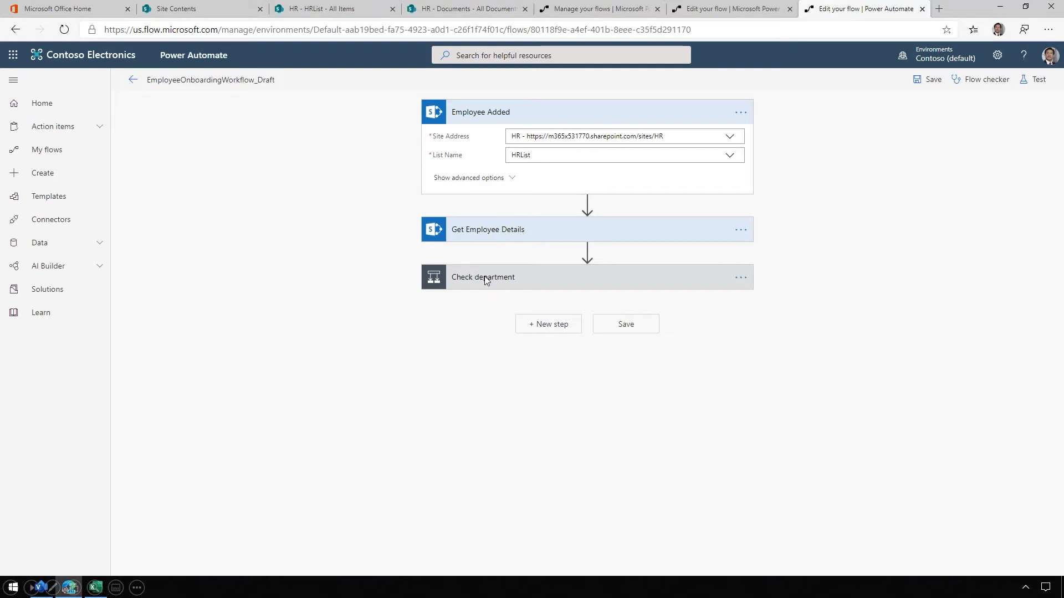
# Step: Make the Check department condition test Department equals 'Marketing'
pyautogui.click(483, 277)
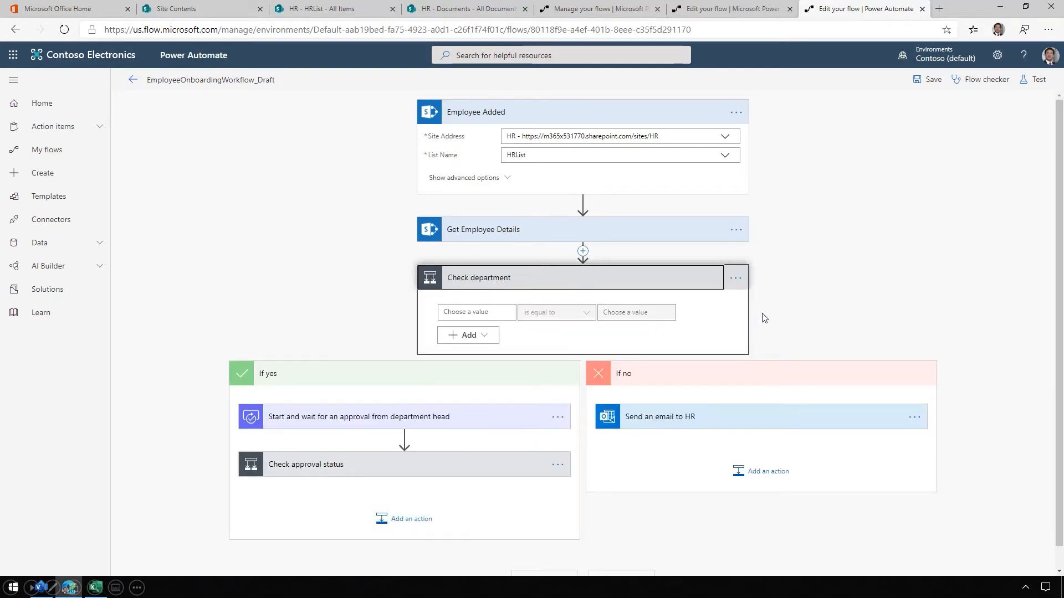
pyautogui.moveTo(324, 251)
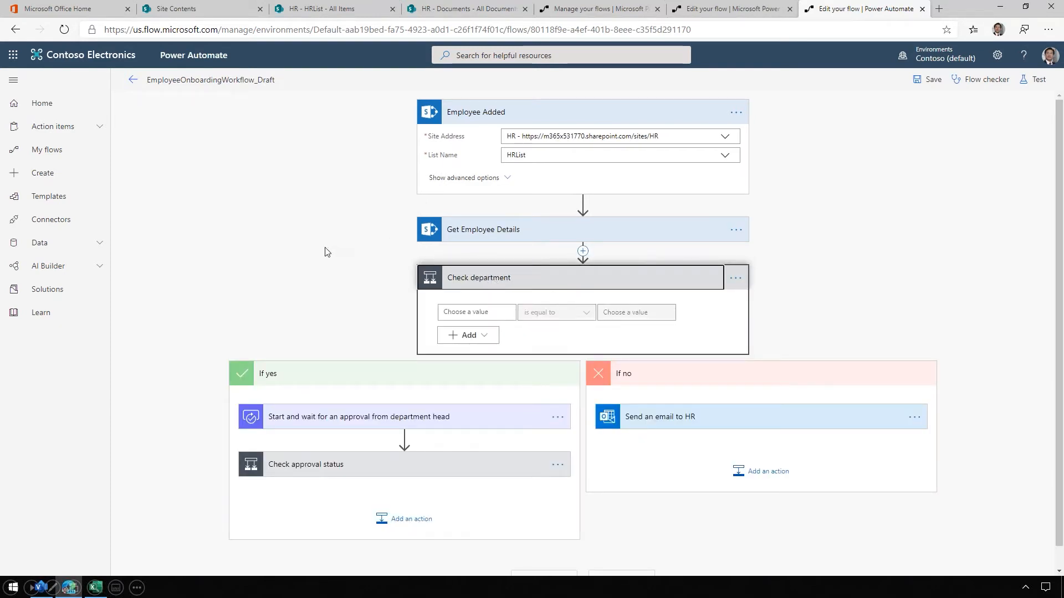
pyautogui.click(475, 312)
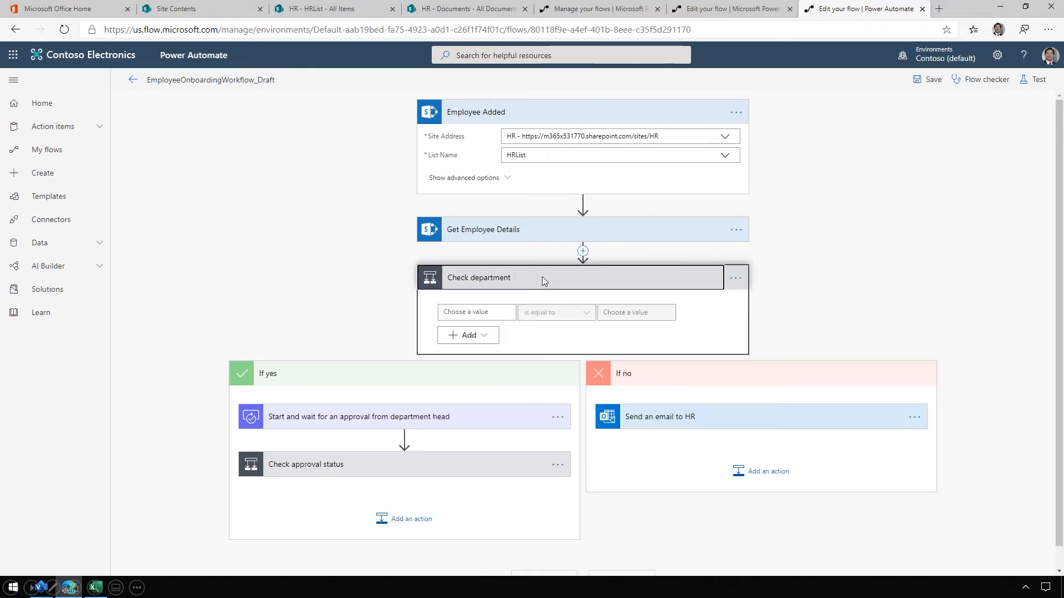
pyautogui.click(475, 312)
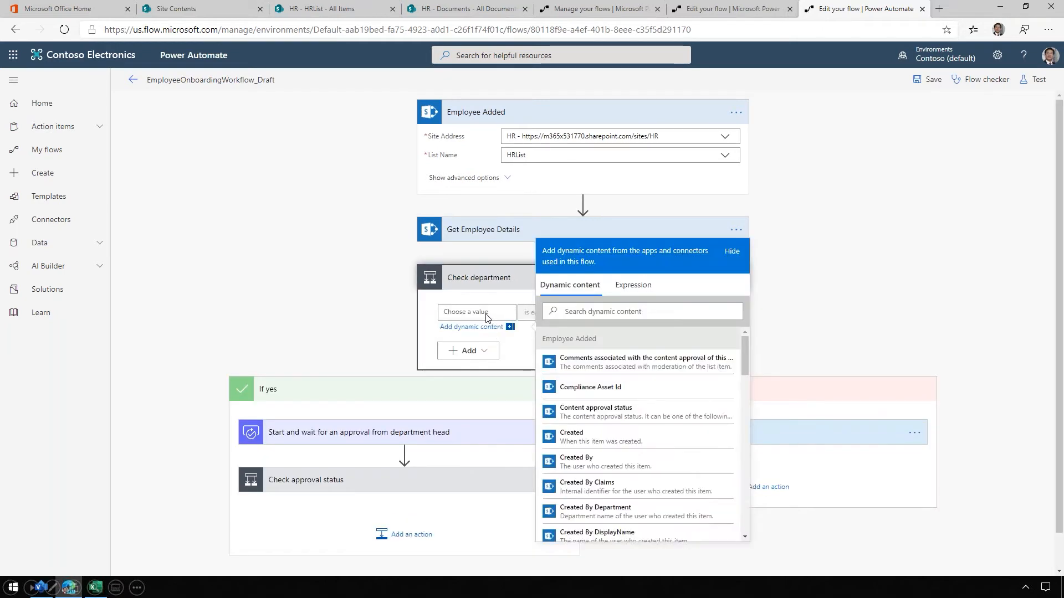
pyautogui.write('depar')
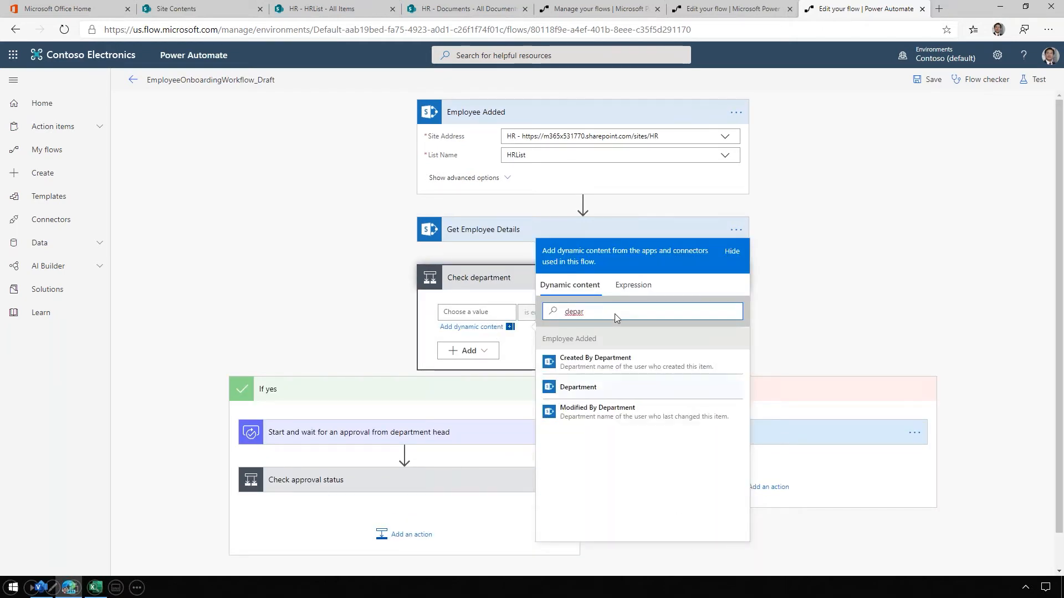
pyautogui.click(577, 386)
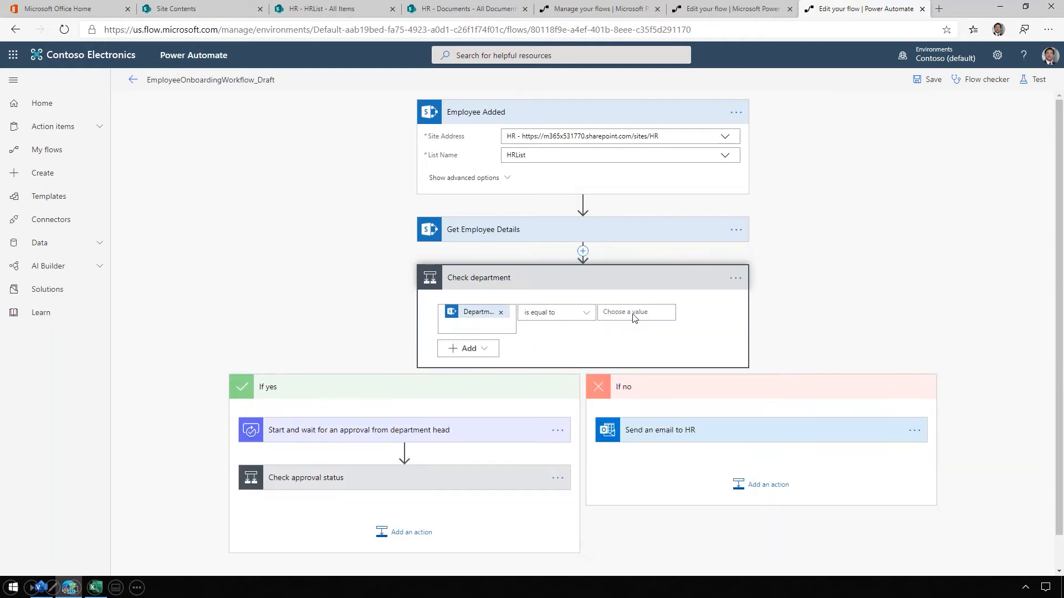
pyautogui.write('Marketing')
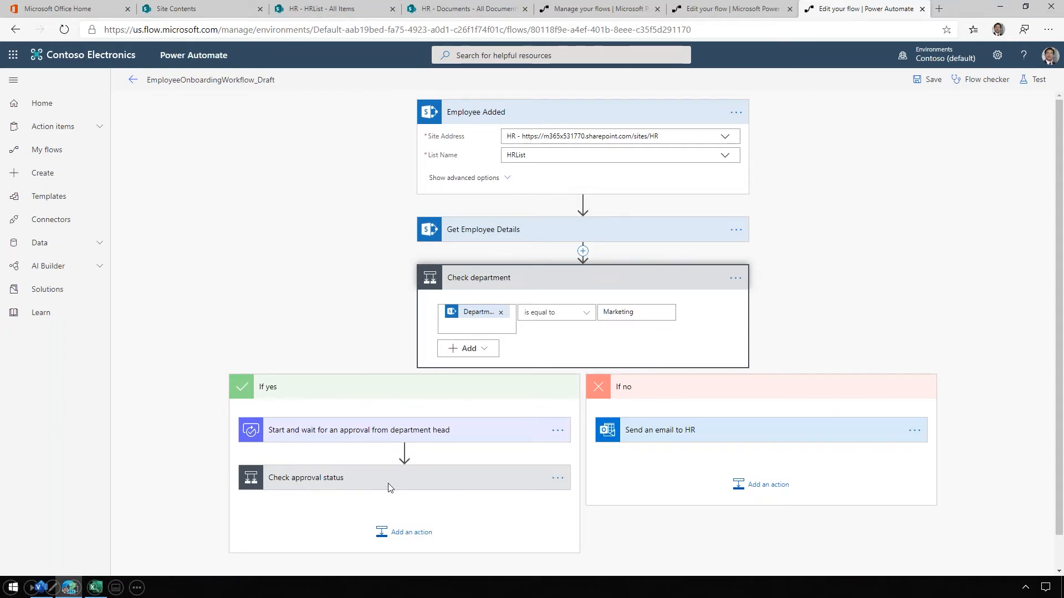
pyautogui.moveTo(403, 480)
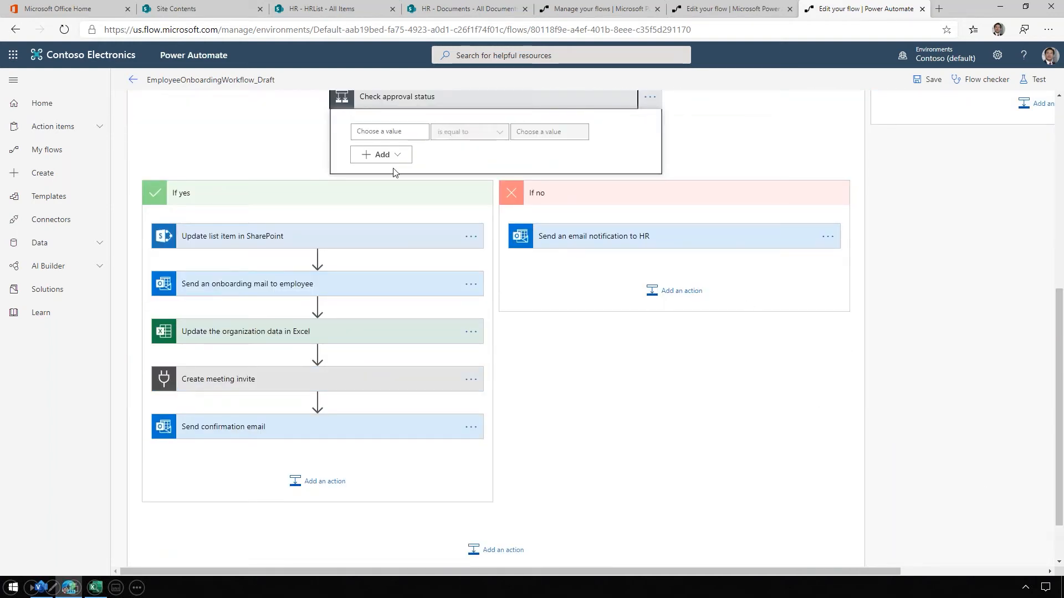
pyautogui.moveTo(278, 248)
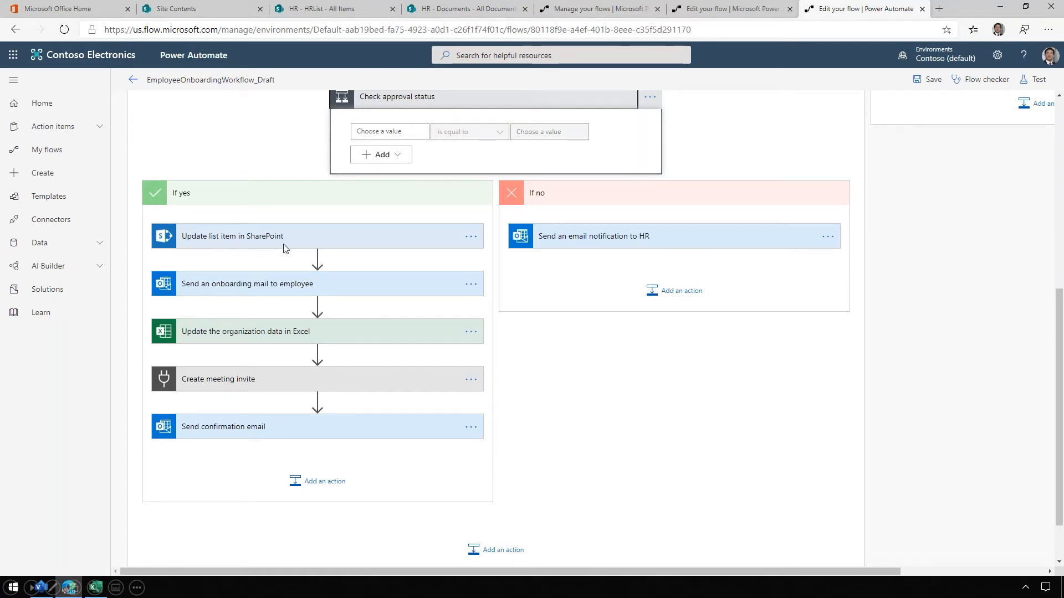
pyautogui.moveTo(301, 272)
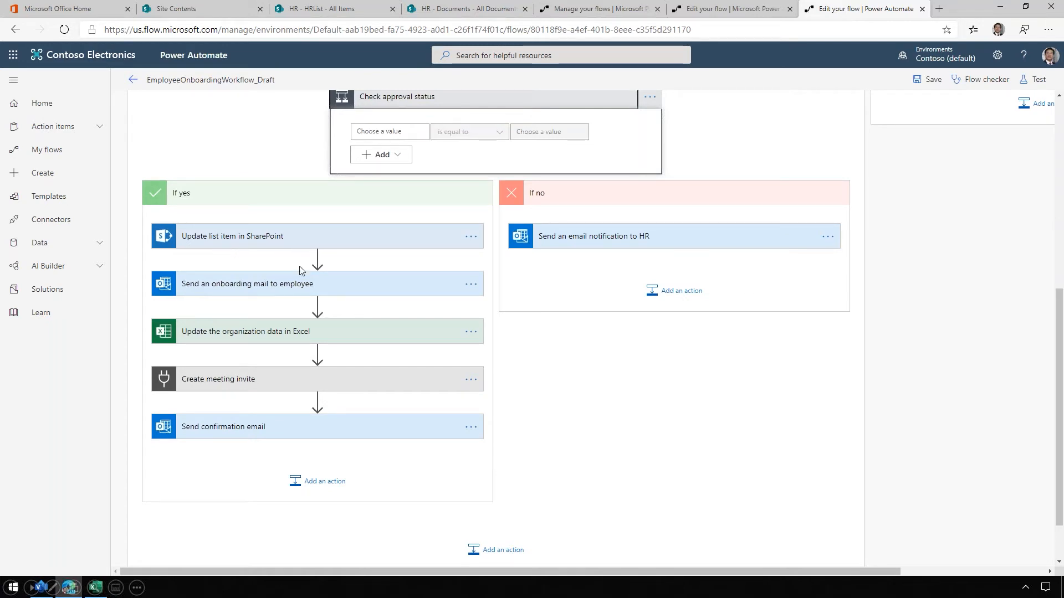
pyautogui.moveTo(335, 299)
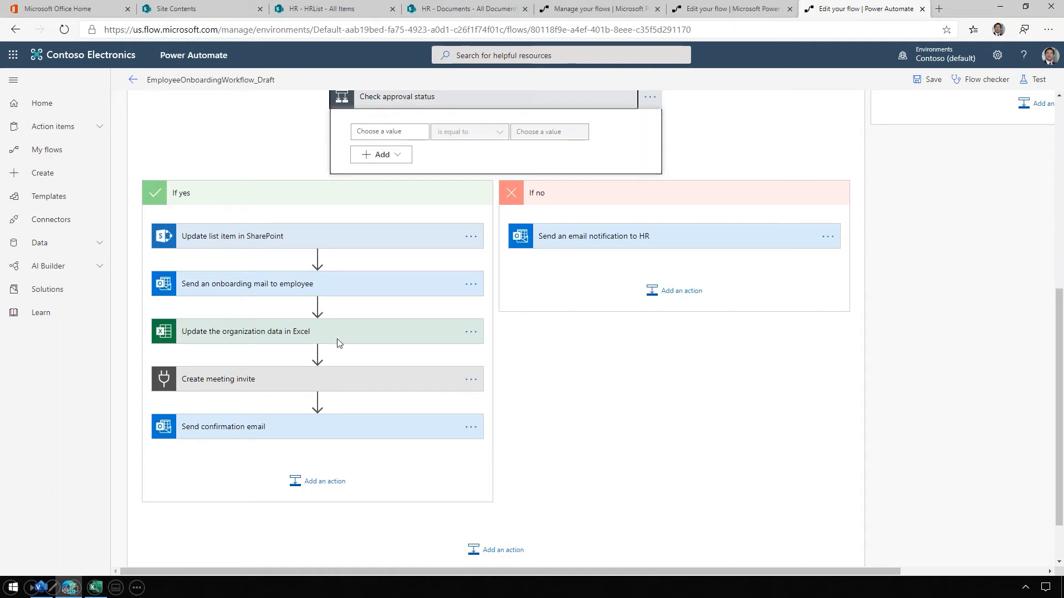
pyautogui.moveTo(217, 410)
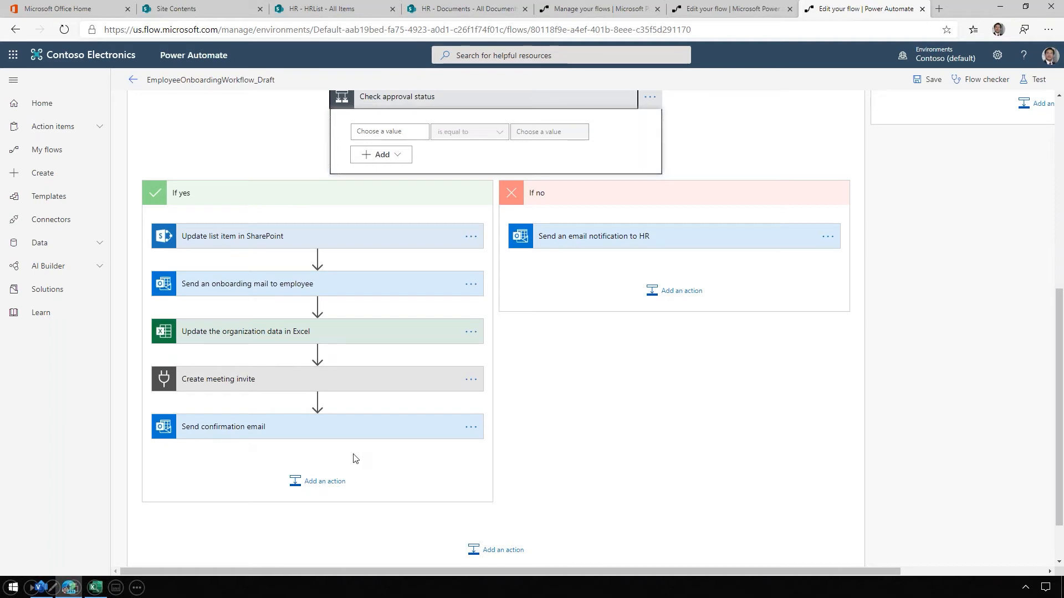
pyautogui.moveTo(408, 466)
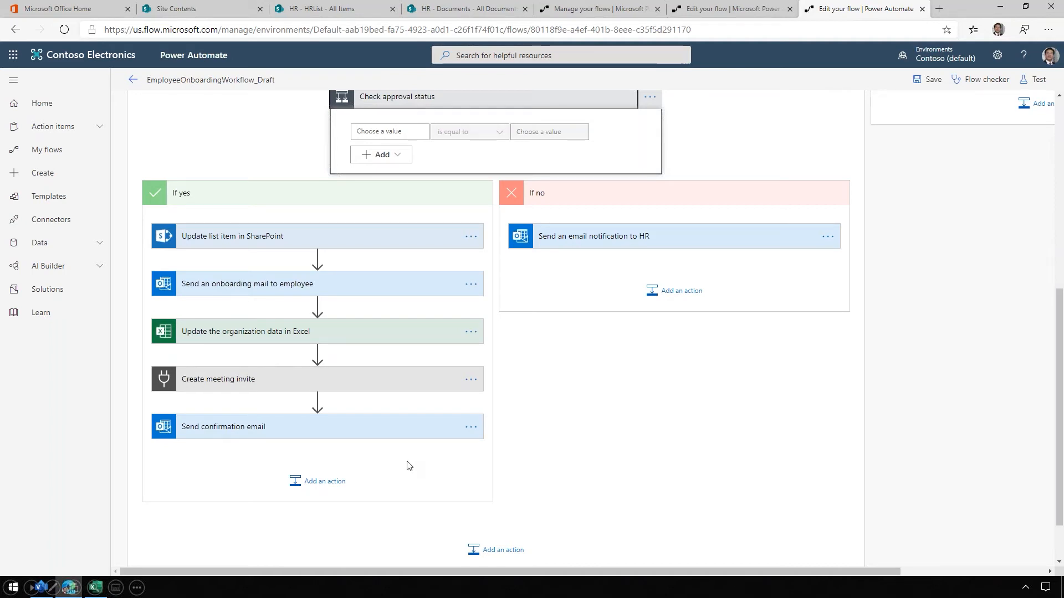
pyautogui.moveTo(407, 458)
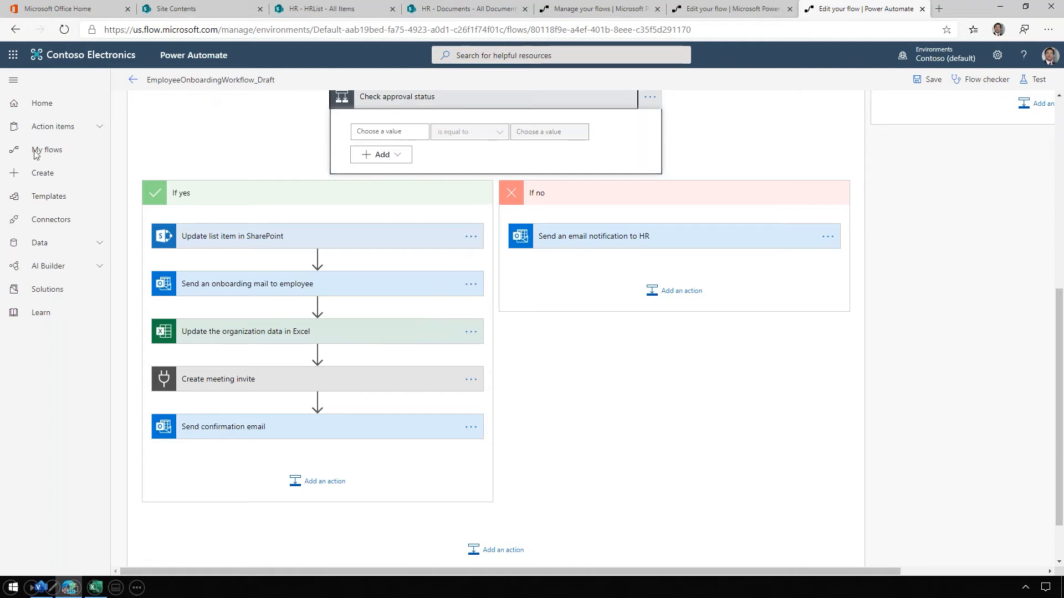
# Step: Leave the unsaved editor and open EmployeeOnboardingWorkflow_Demo for editing
pyautogui.click(47, 150)
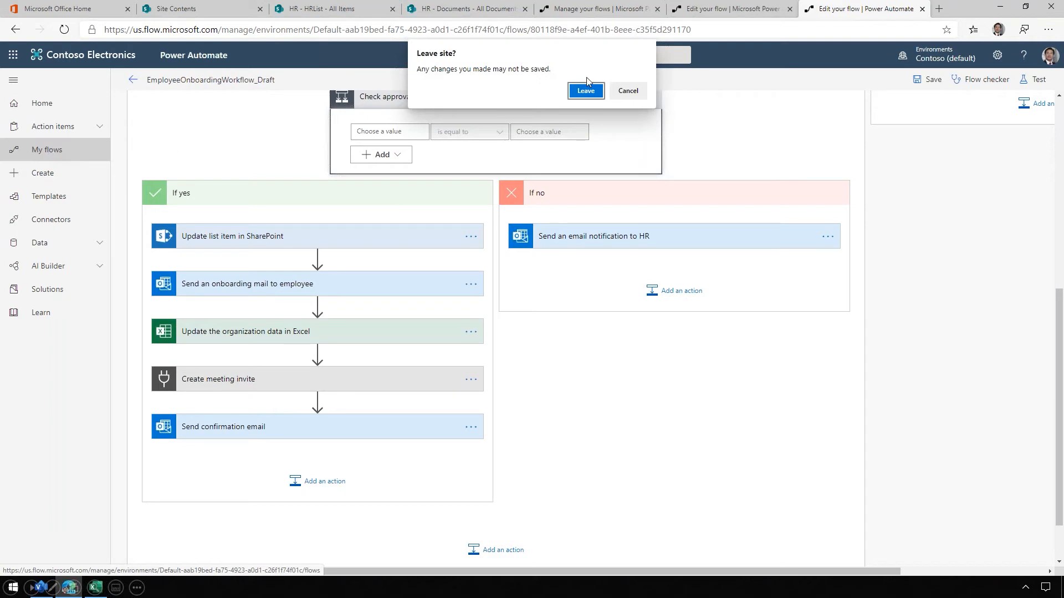
pyautogui.click(585, 91)
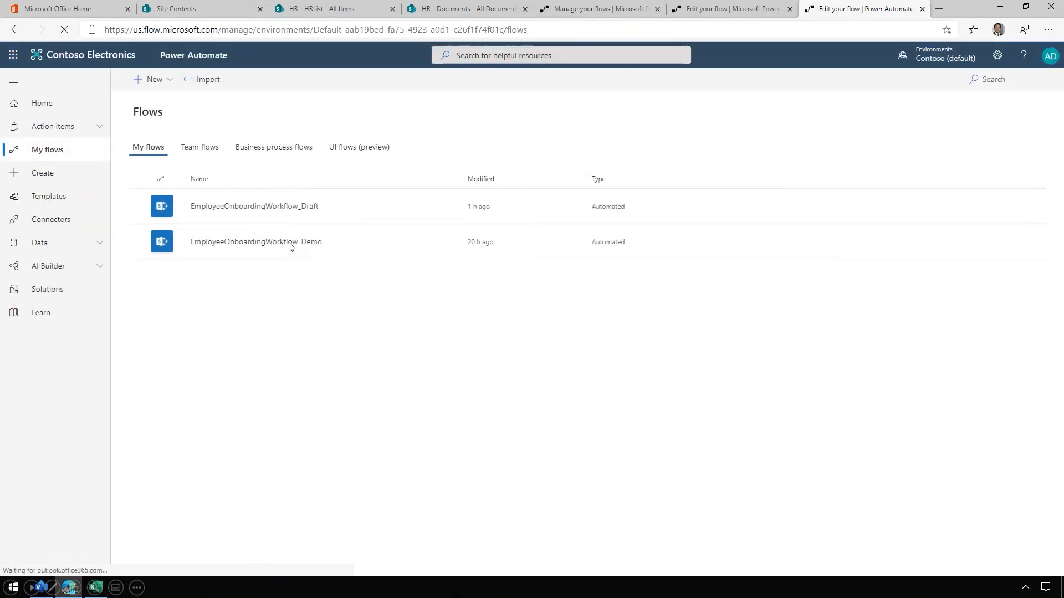
pyautogui.click(256, 242)
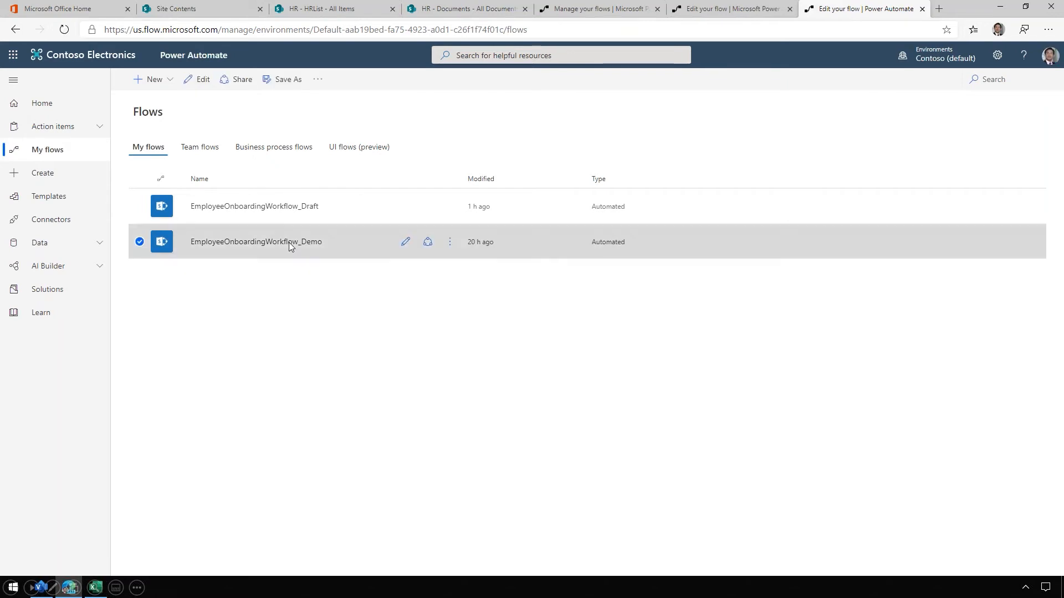
pyautogui.moveTo(409, 245)
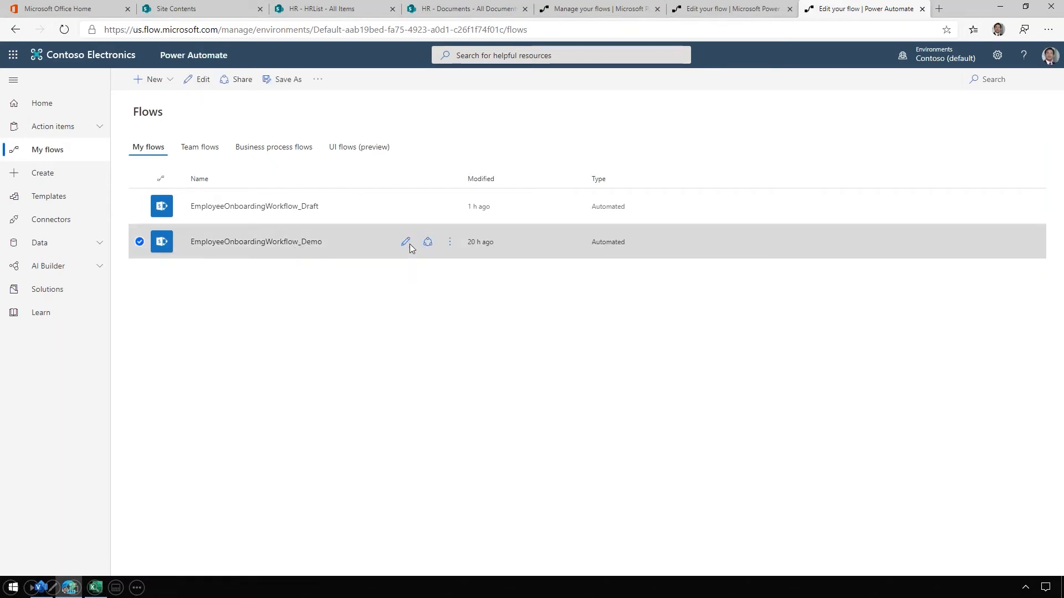
pyautogui.click(406, 241)
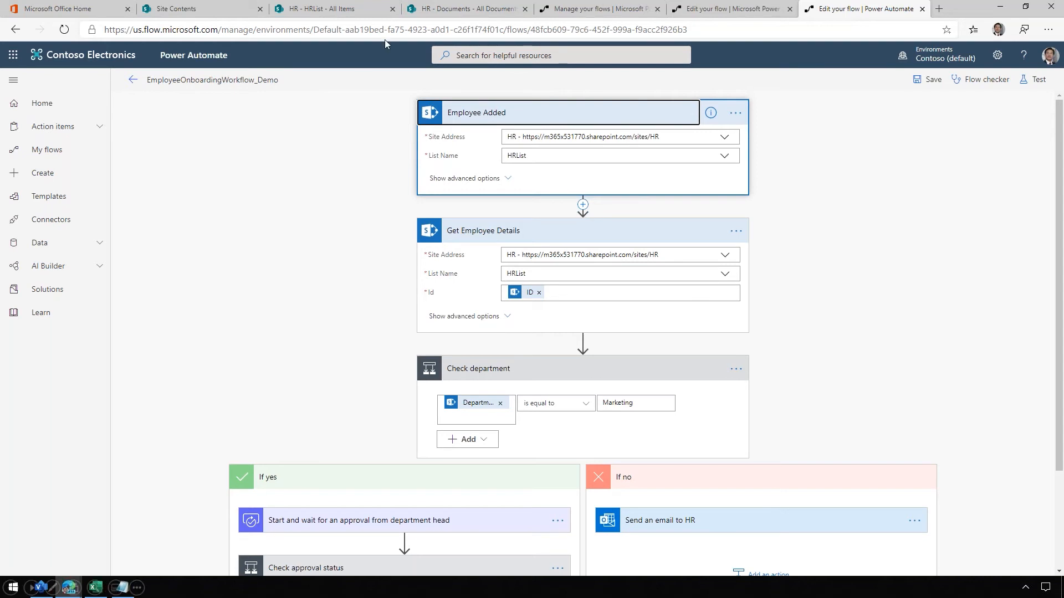
# Step: Add and save HRList item CY120: Alex Wilber, Marketing Associate, manager CT012
pyautogui.click(332, 8)
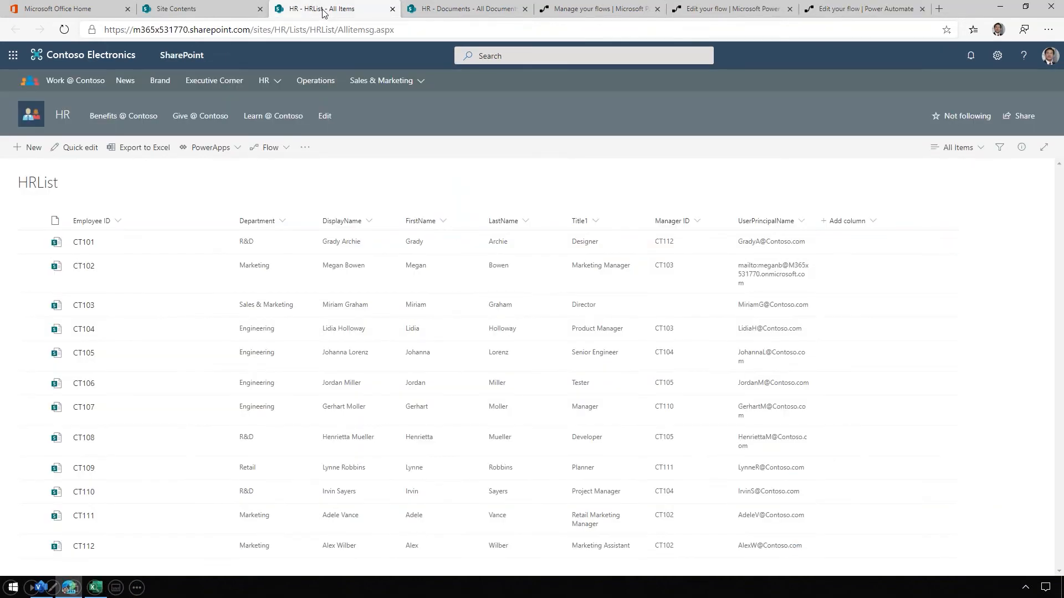
pyautogui.moveTo(101, 275)
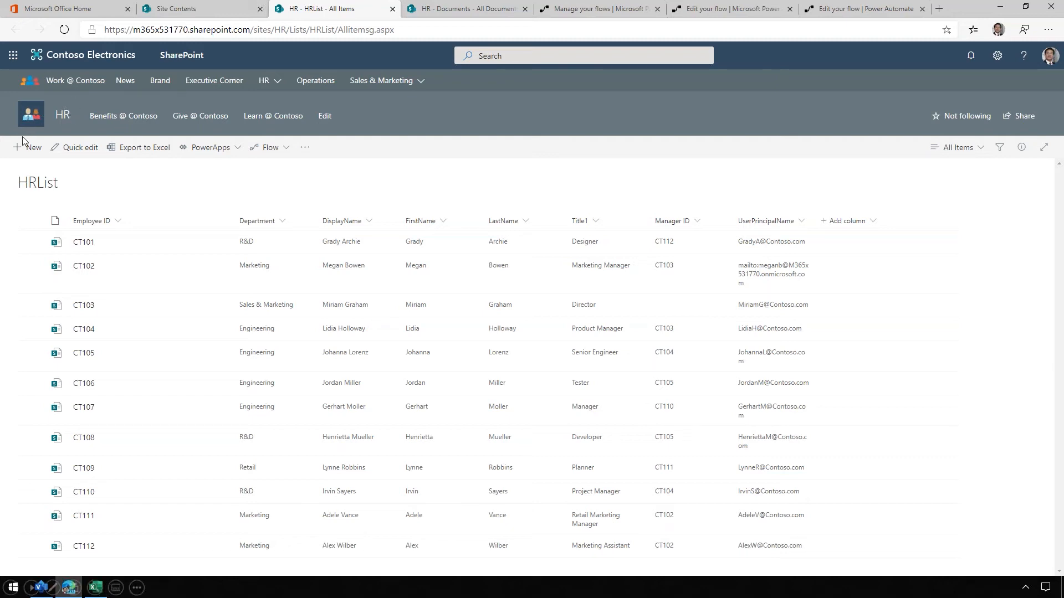
pyautogui.click(27, 147)
pyautogui.write('CT012')
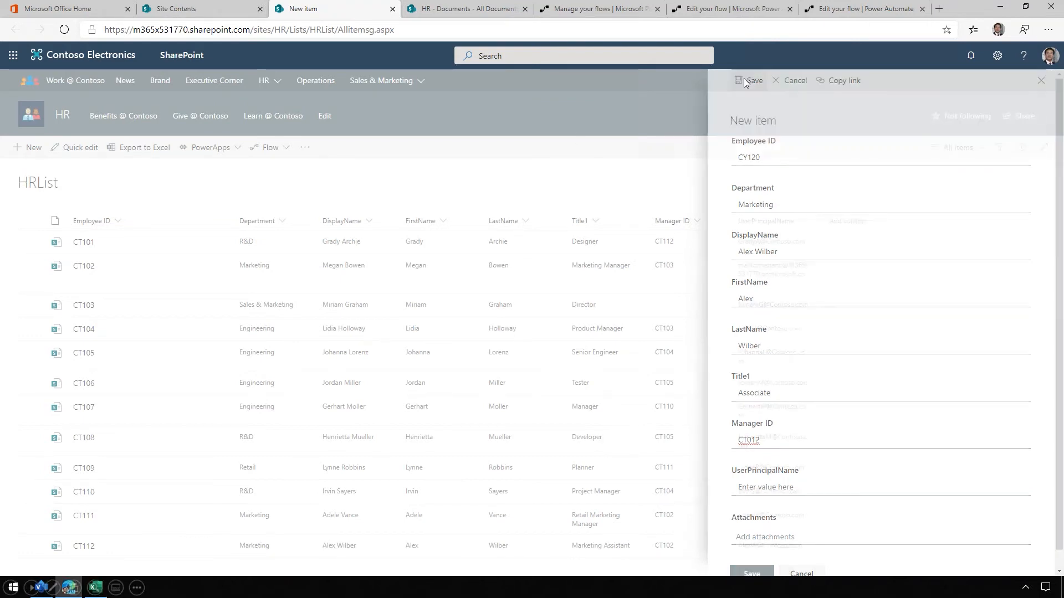
pyautogui.click(751, 80)
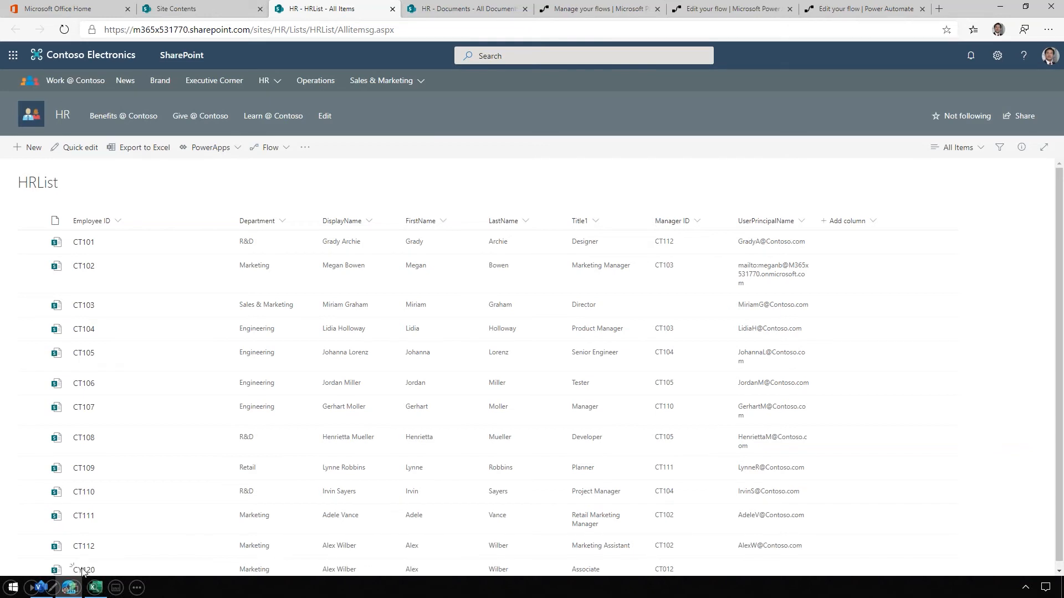
pyautogui.moveTo(172, 263)
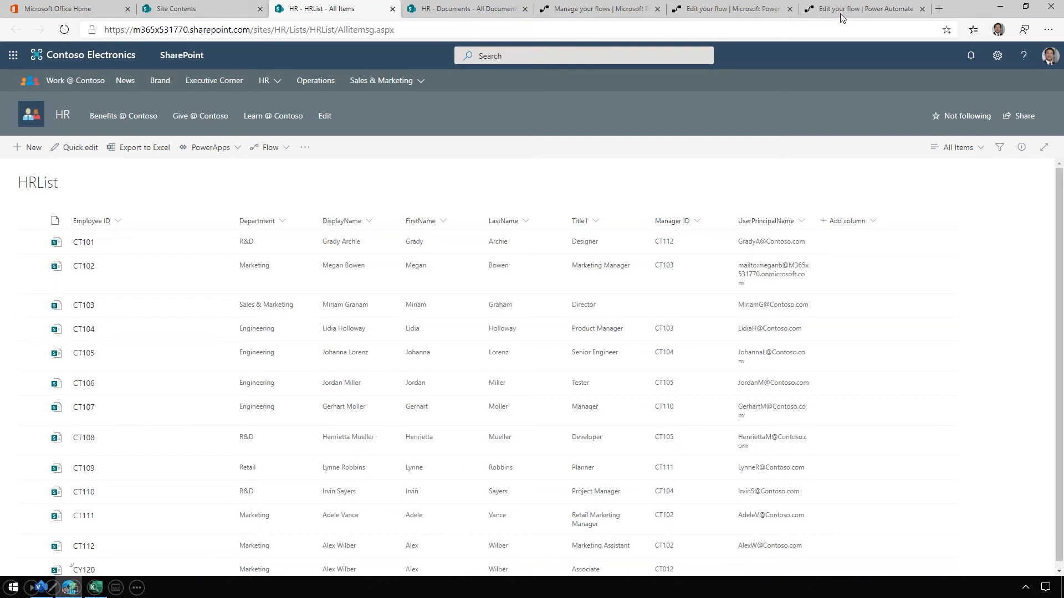
# Step: Go to EmployeeOnboardingWorkflow_Demo's details page to see the new run in progress
pyautogui.click(862, 9)
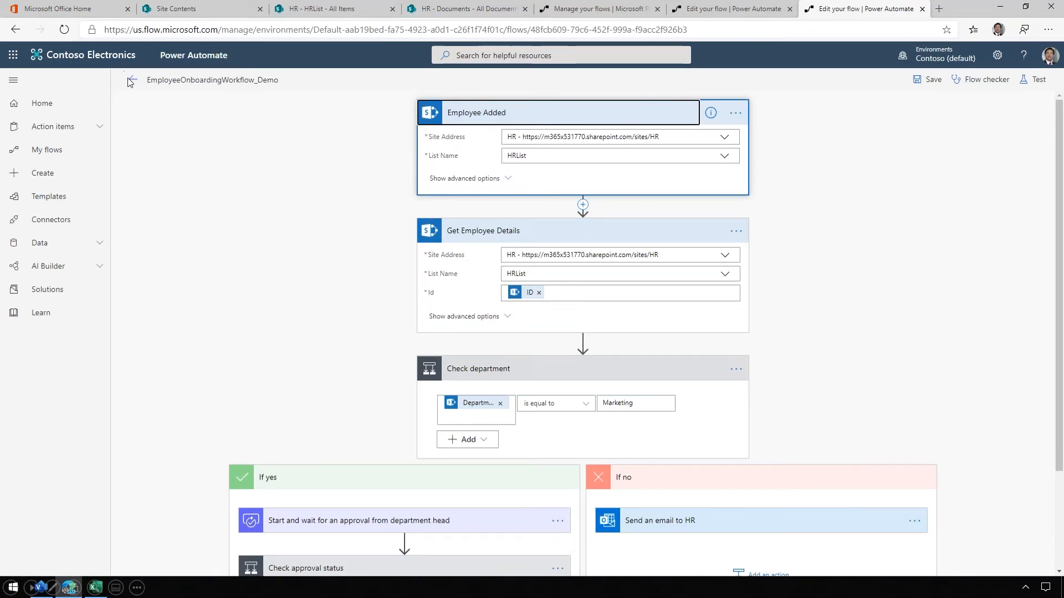
pyautogui.click(129, 80)
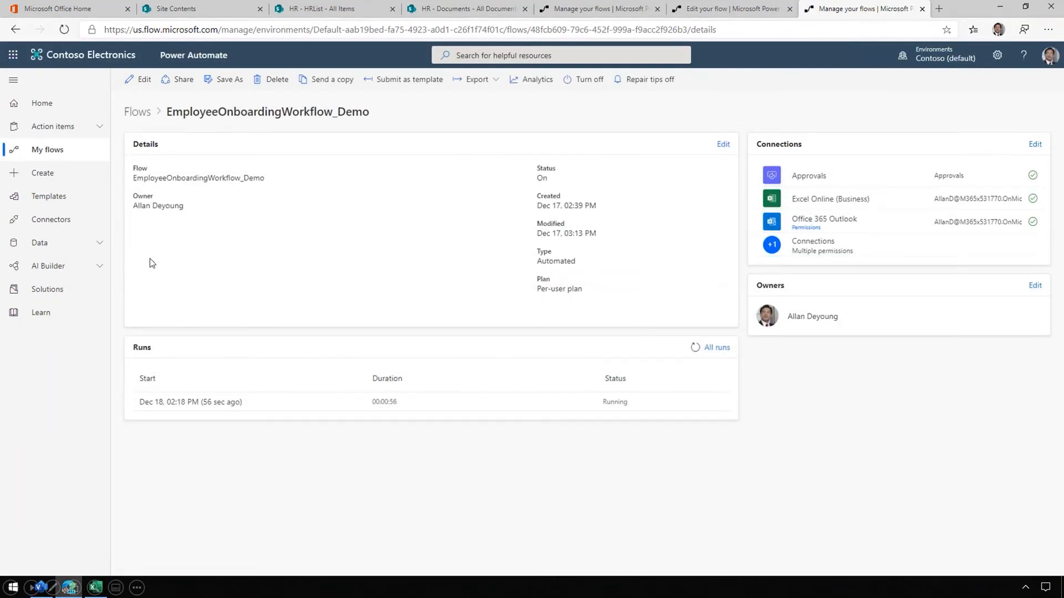
pyautogui.moveTo(190, 408)
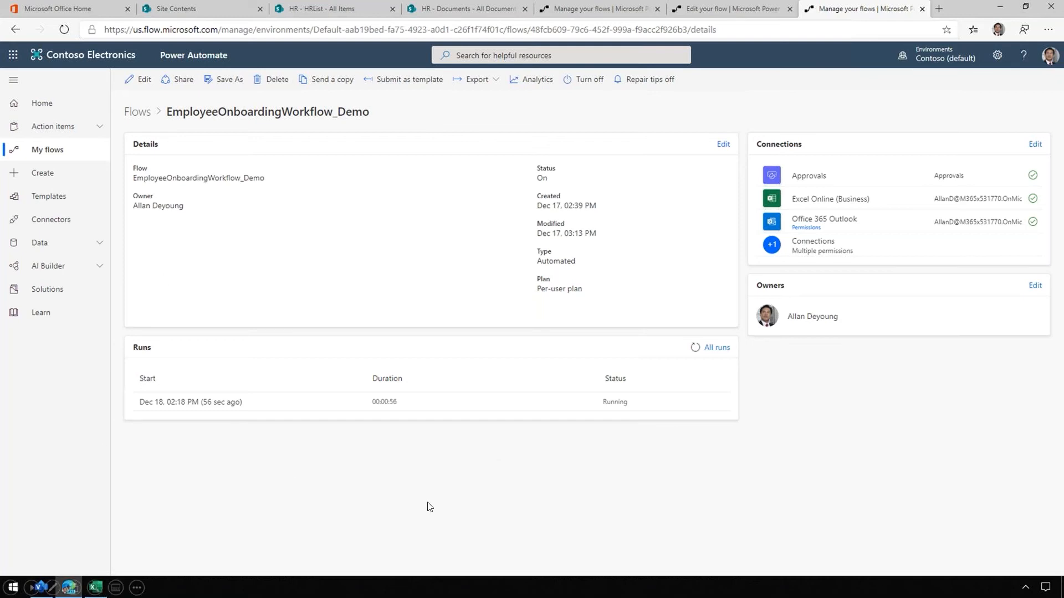
pyautogui.moveTo(471, 471)
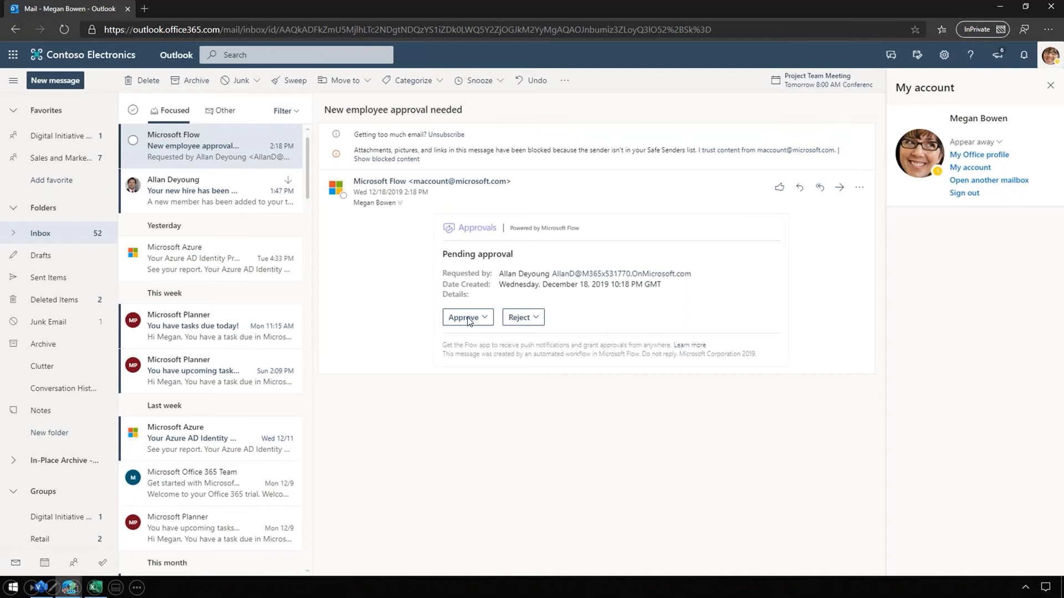
# Step: Approve and submit the new employee request, then read the 'Your new hire has been approved.' email
pyautogui.click(465, 316)
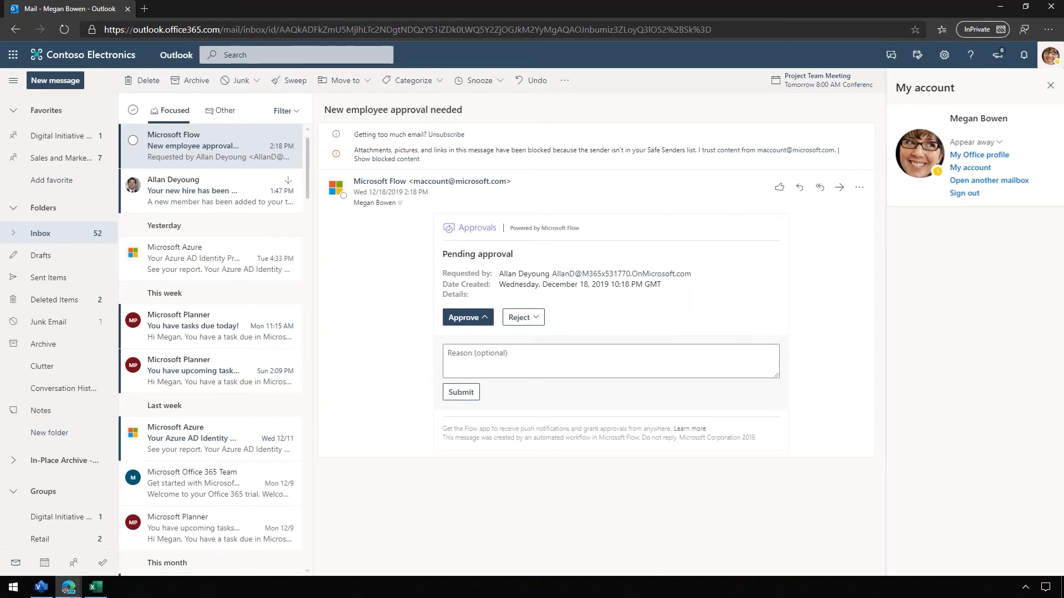
pyautogui.click(465, 317)
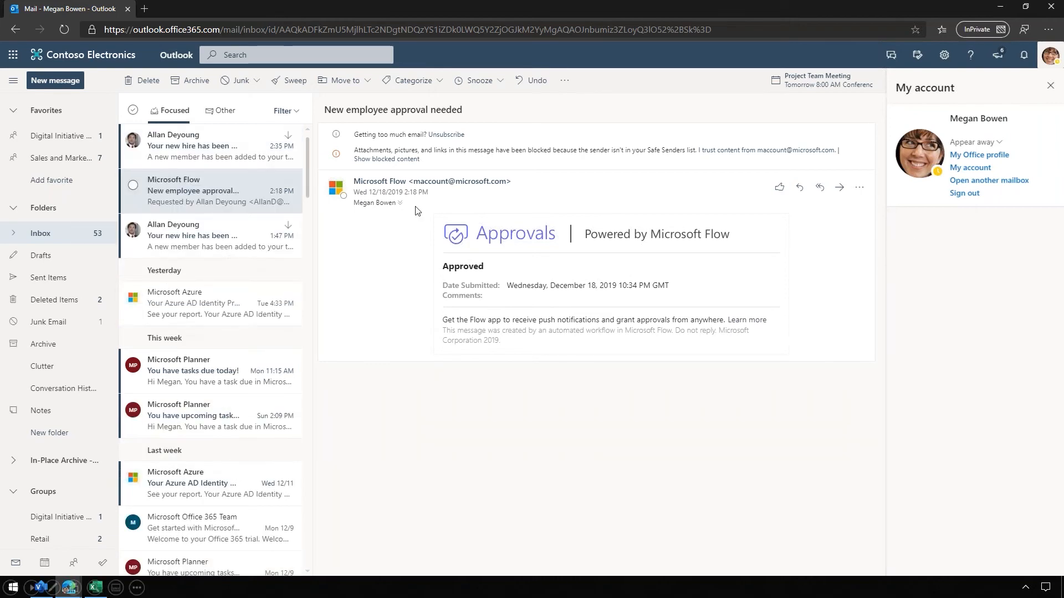
pyautogui.moveTo(366, 372)
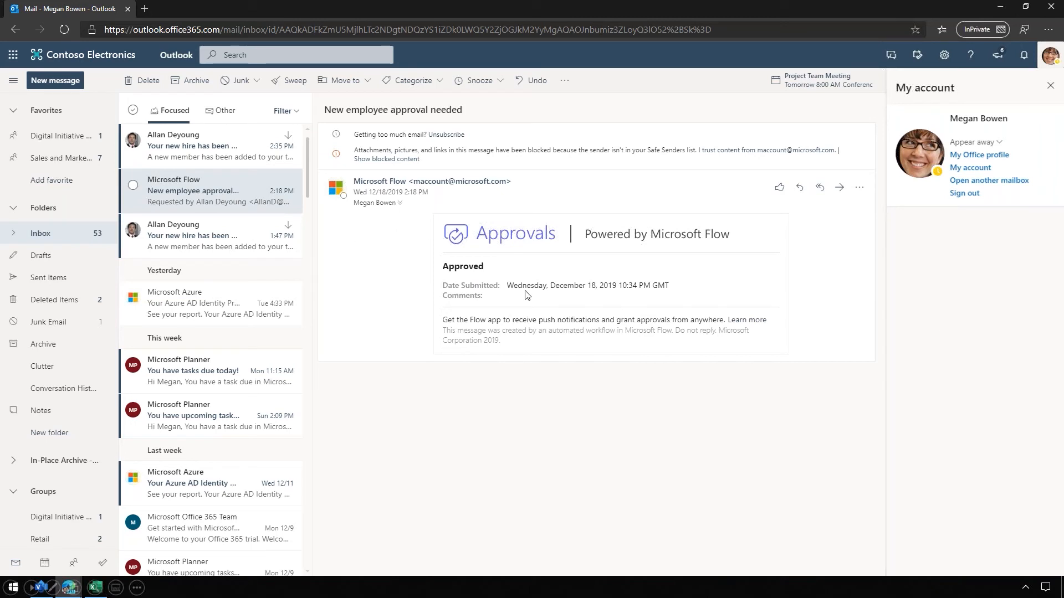
pyautogui.moveTo(523, 294)
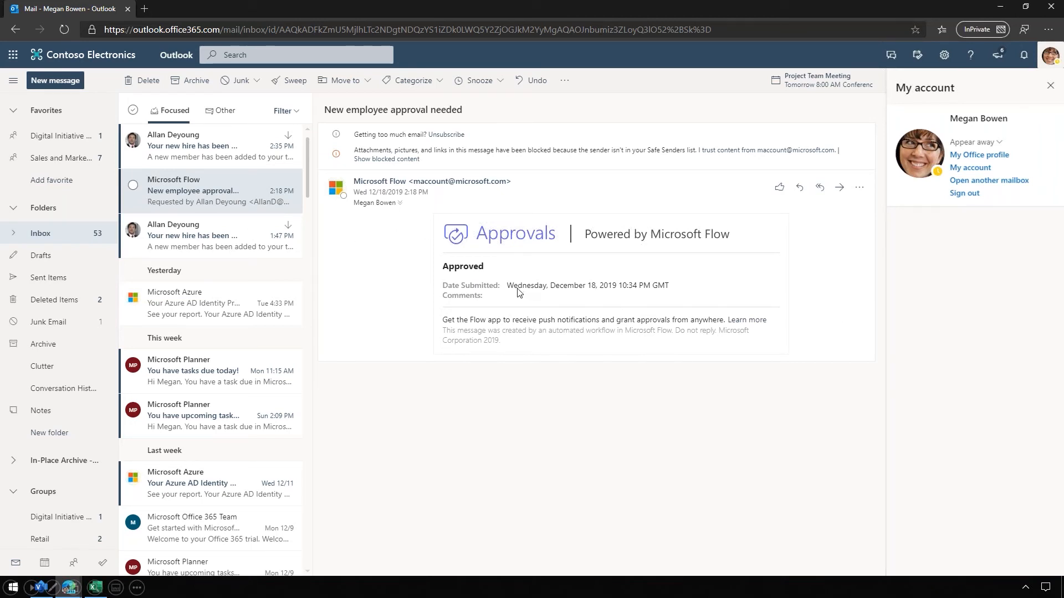
pyautogui.moveTo(314, 265)
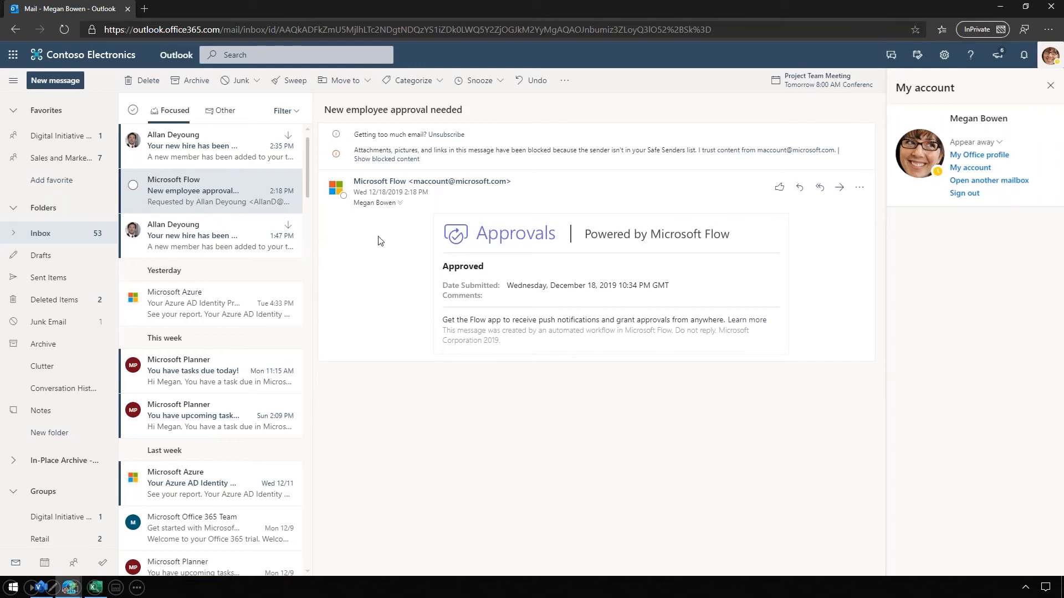
pyautogui.moveTo(184, 150)
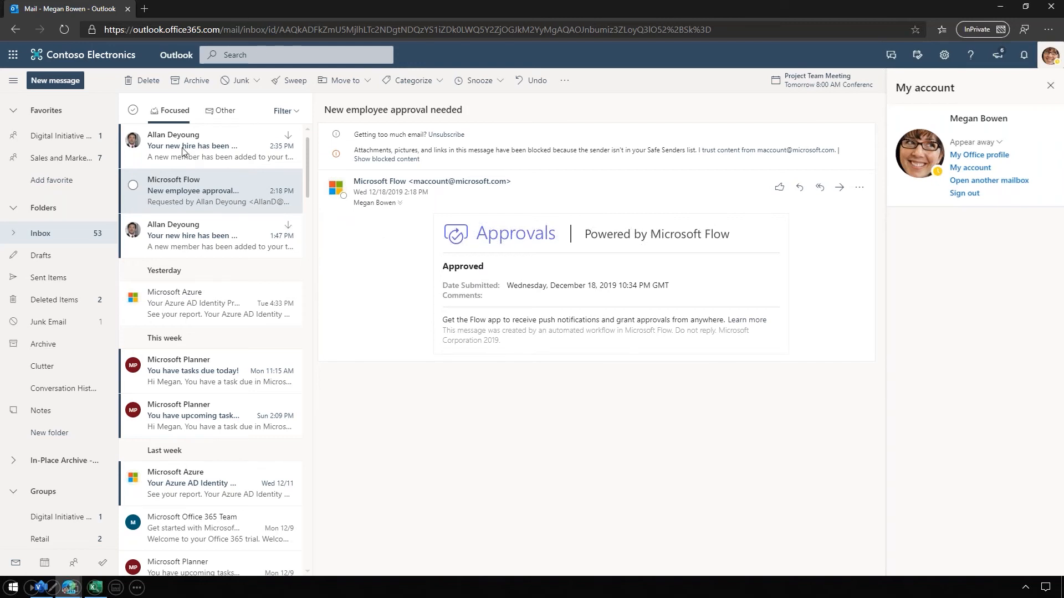
pyautogui.click(203, 145)
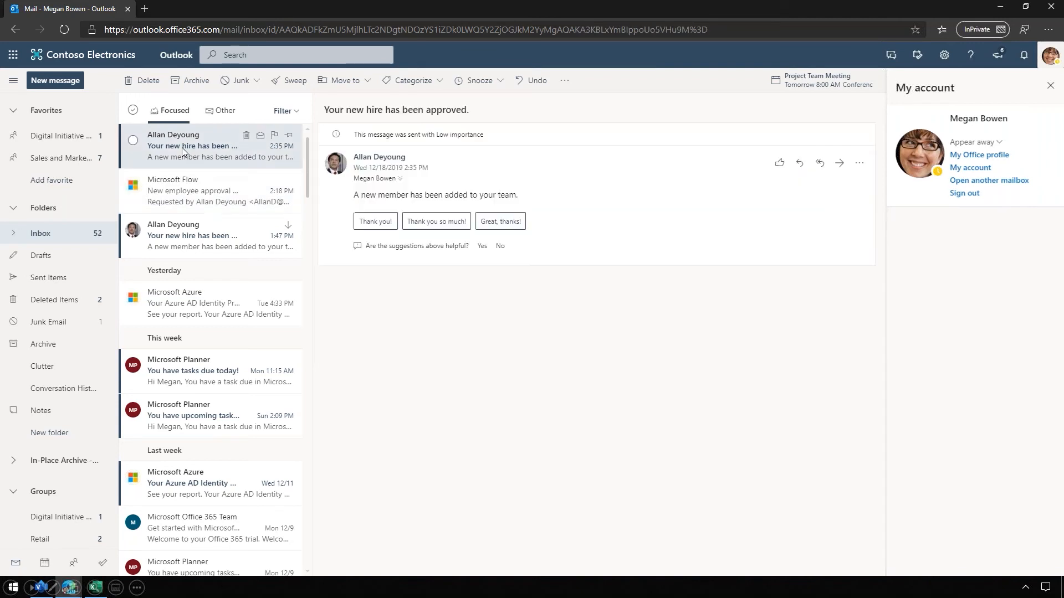
pyautogui.moveTo(206, 226)
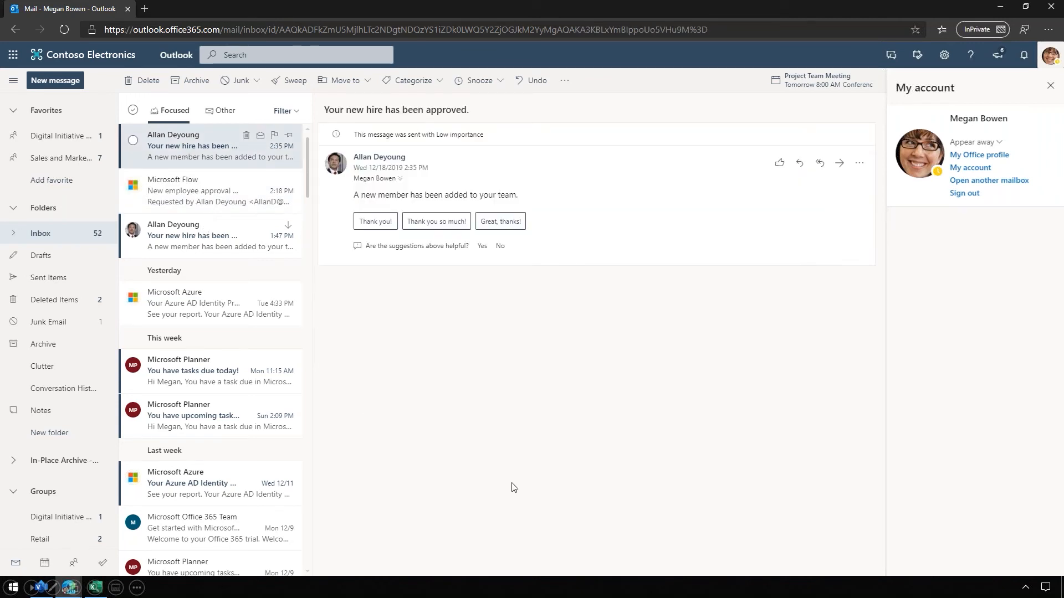
pyautogui.click(861, 8)
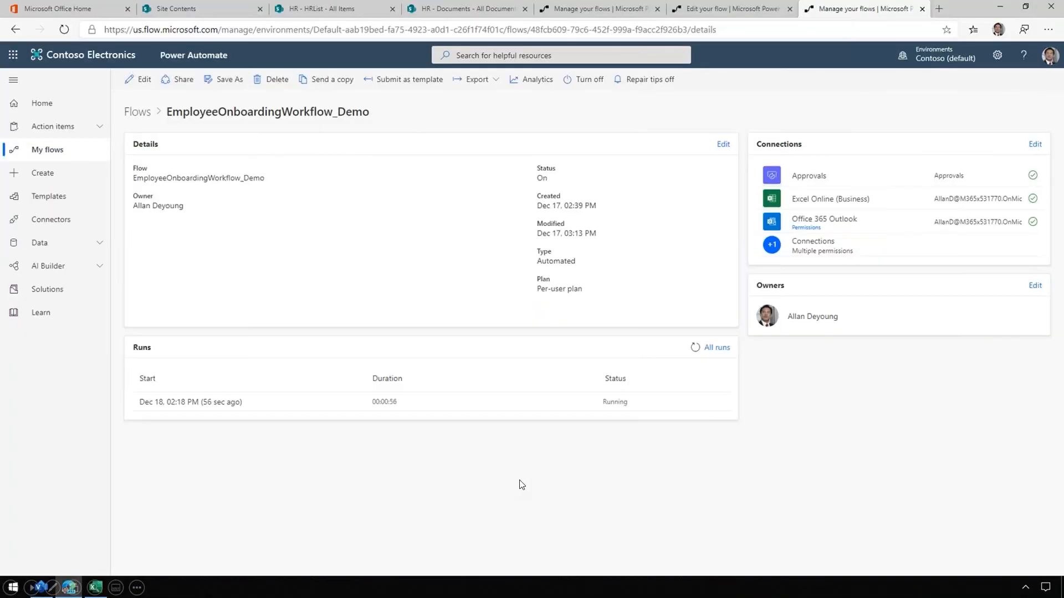
pyautogui.moveTo(484, 287)
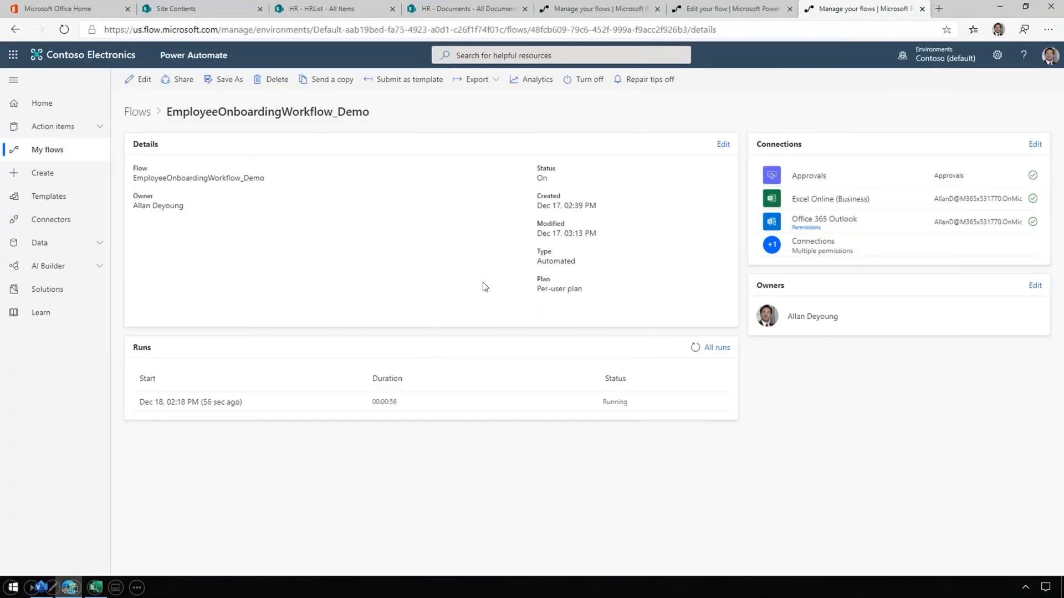
pyautogui.moveTo(345, 291)
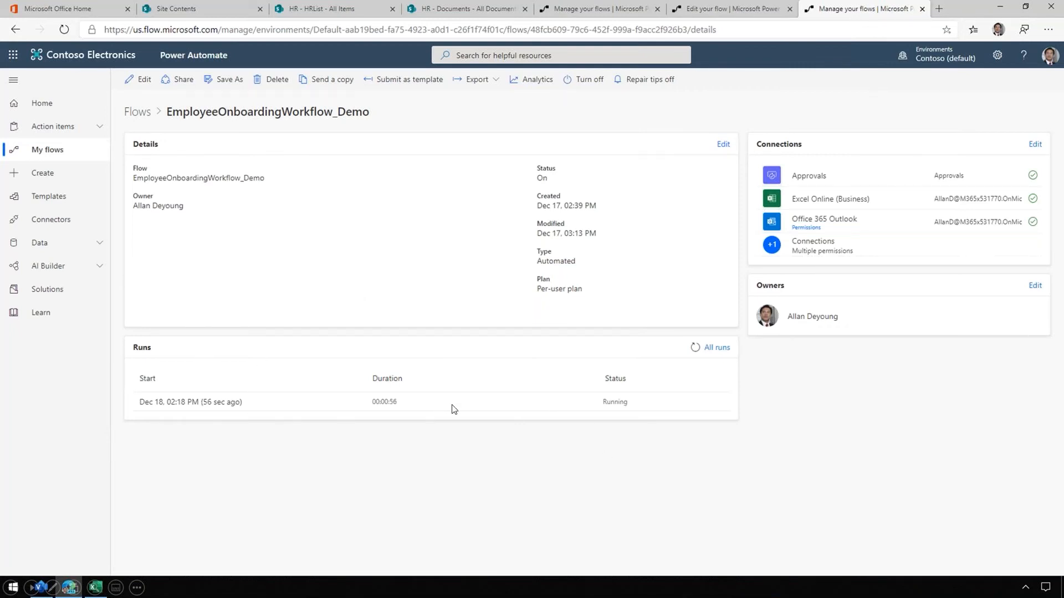
pyautogui.moveTo(667, 360)
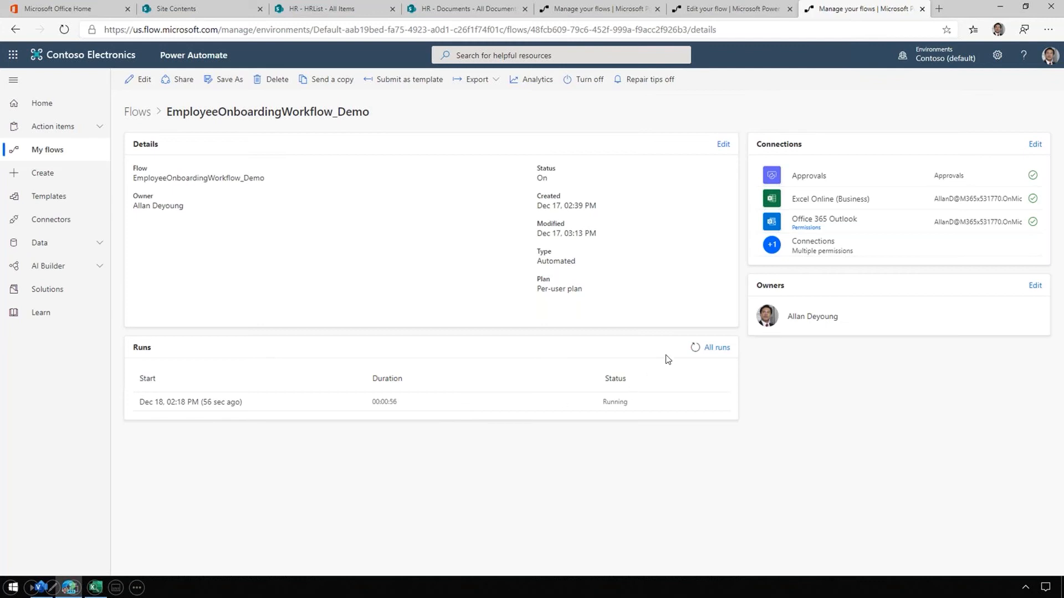
# Step: Check the onboarding flow's Run history for a Succeeded status
pyautogui.click(716, 348)
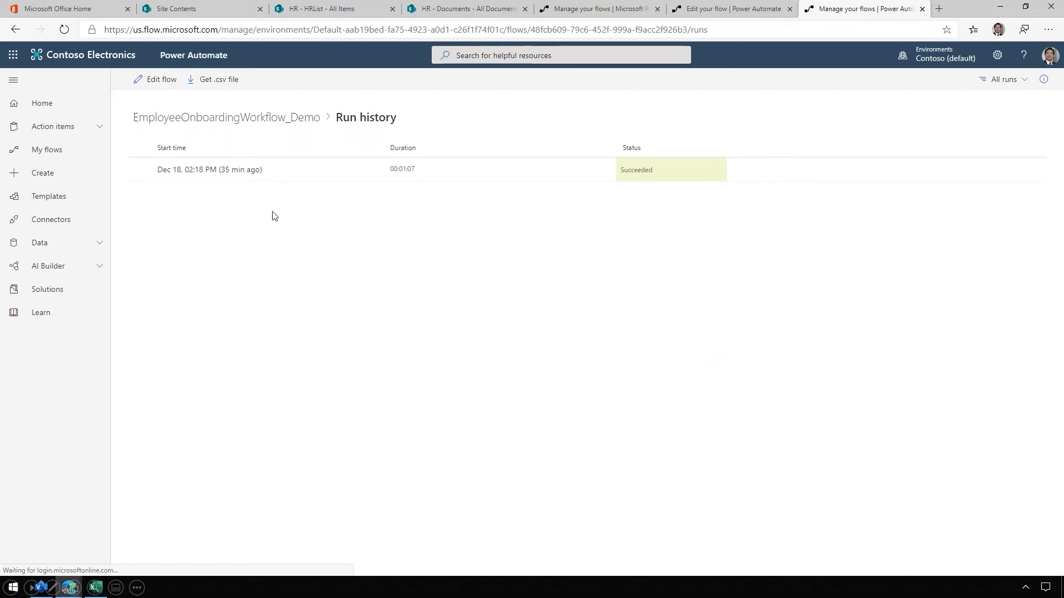
pyautogui.moveTo(523, 197)
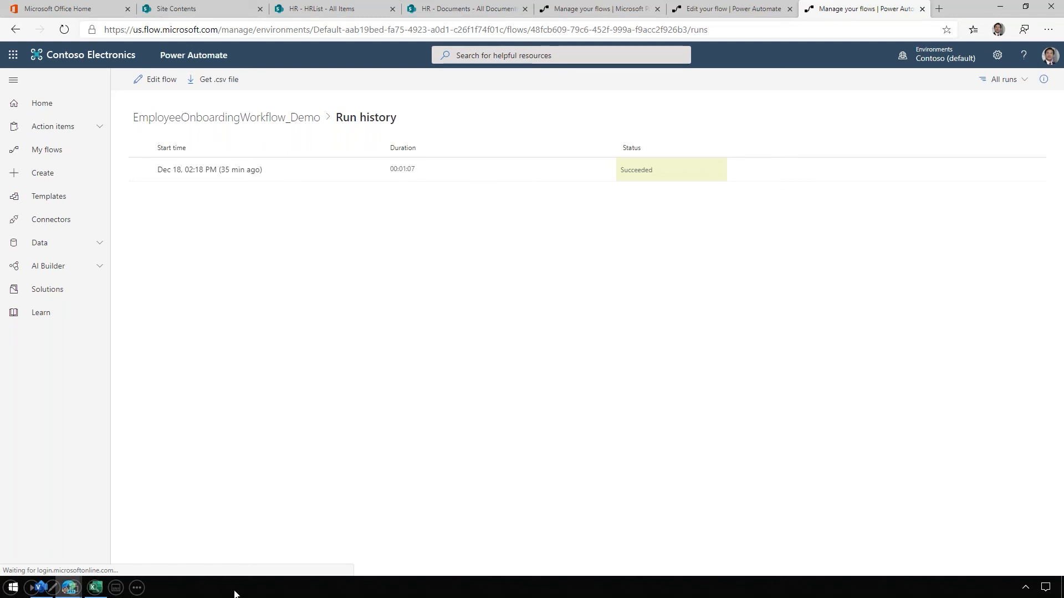
pyautogui.click(94, 587)
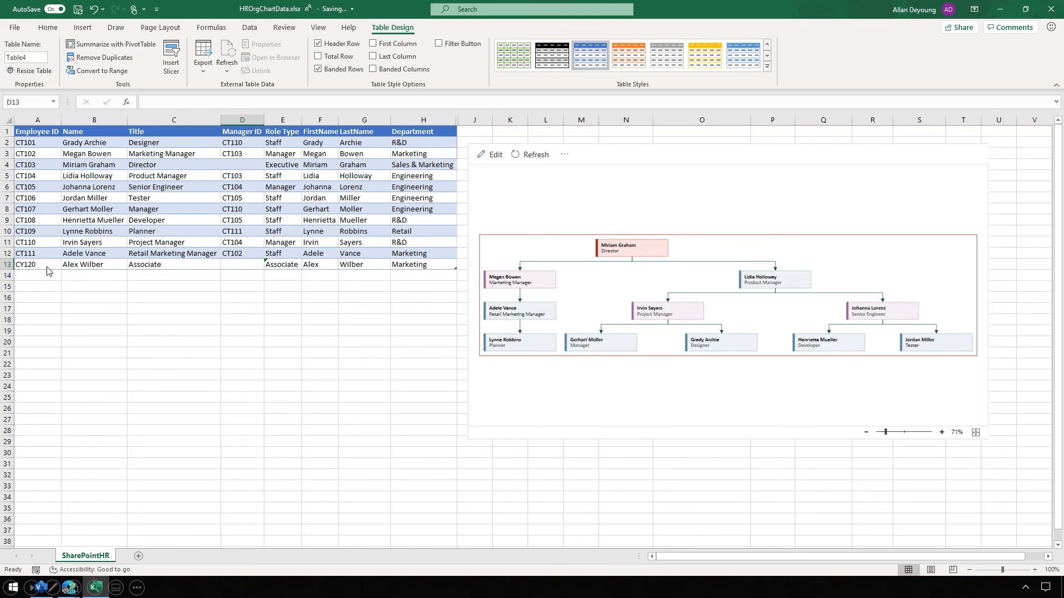
pyautogui.moveTo(142, 266)
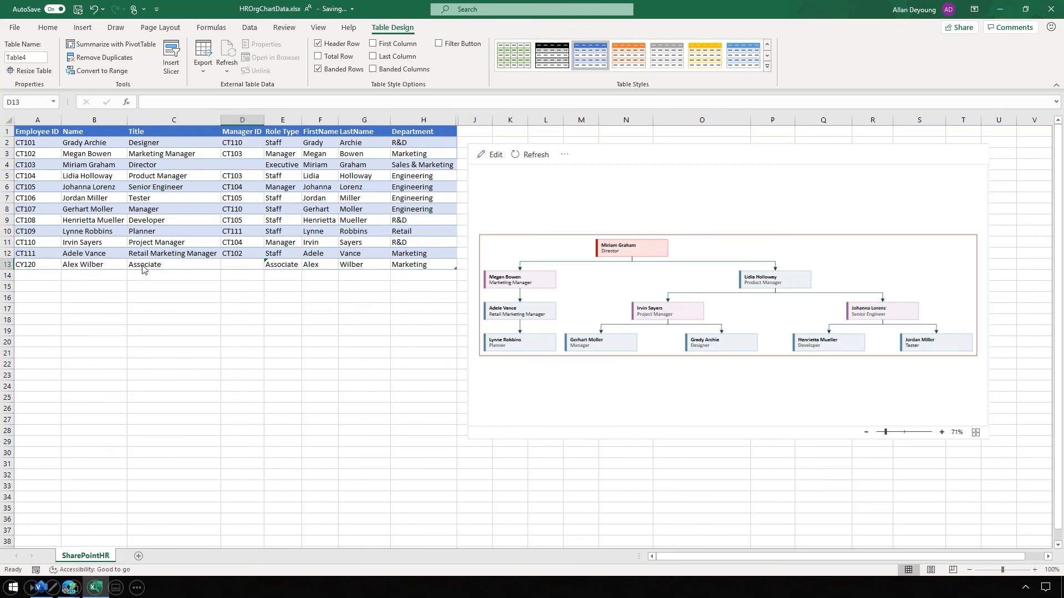
pyautogui.moveTo(614, 384)
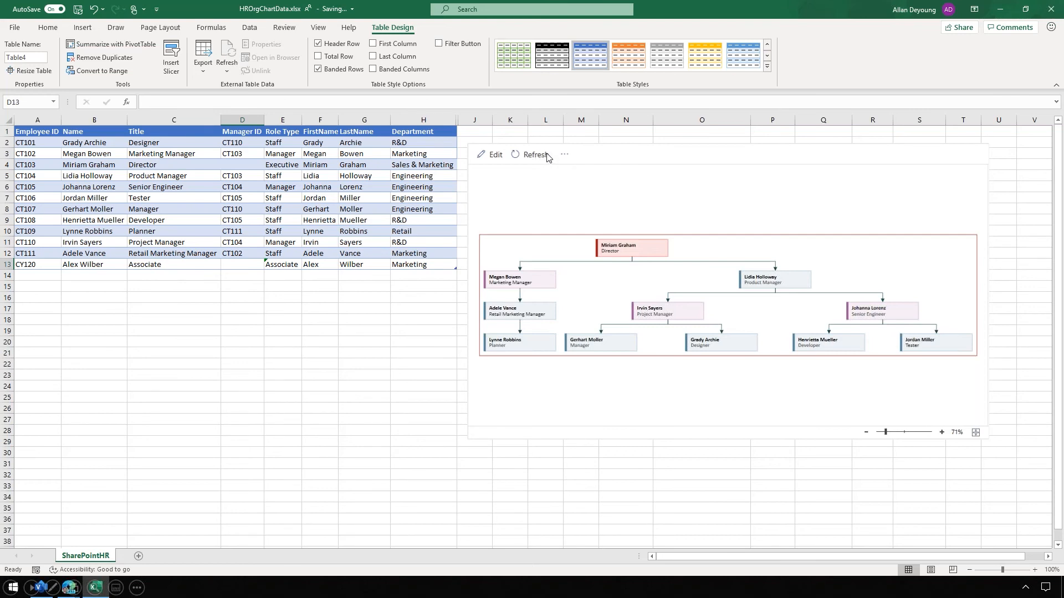
# Step: Refresh the Visio org chart add-in so Alex Wilber appears as a new box
pyautogui.click(534, 156)
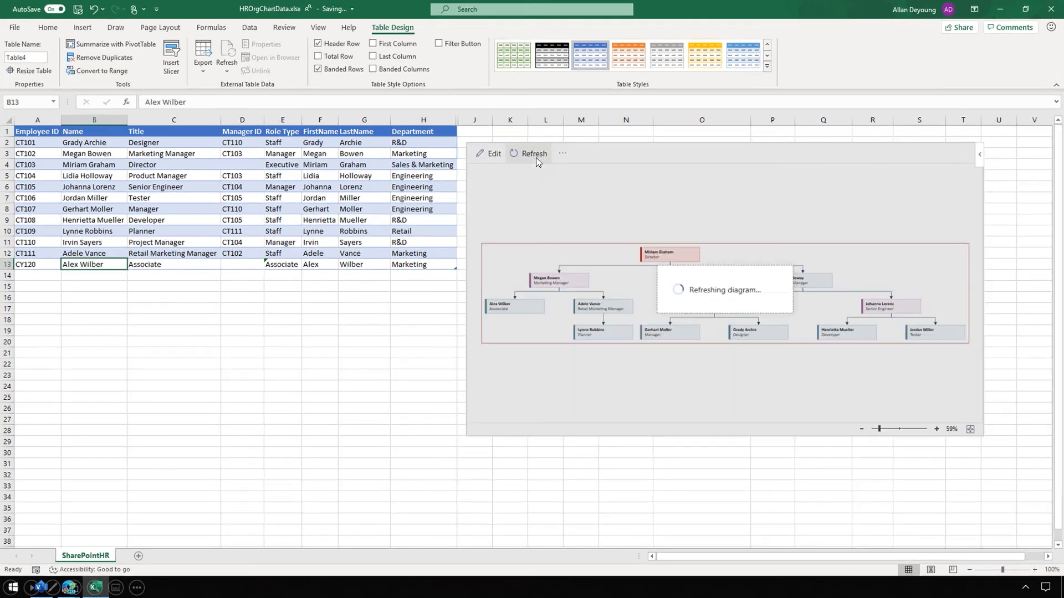